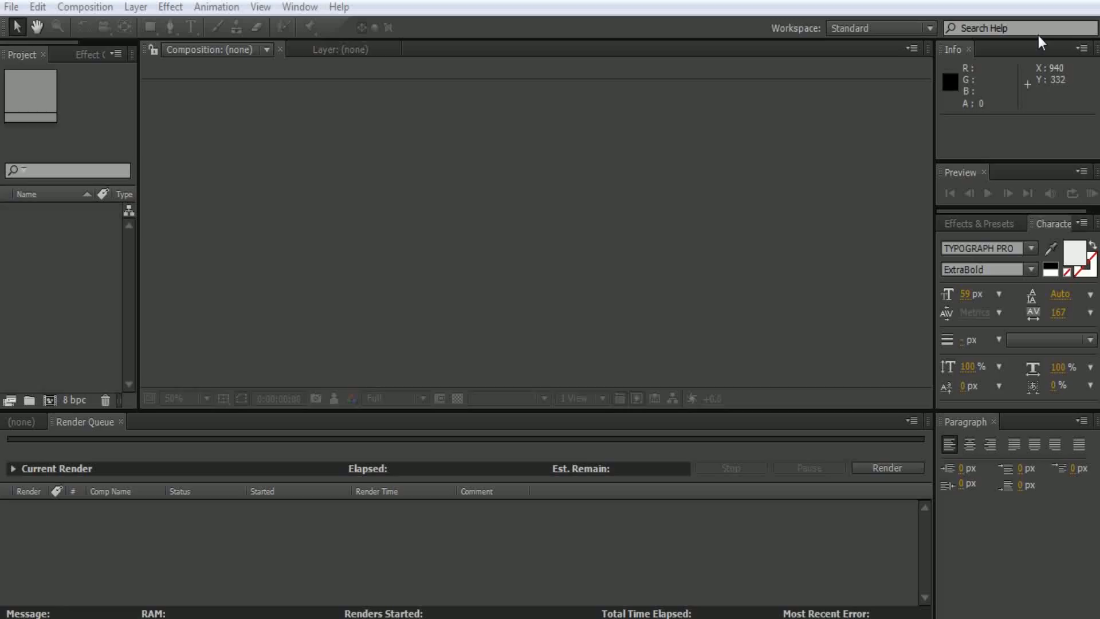
pyautogui.moveTo(923, 103)
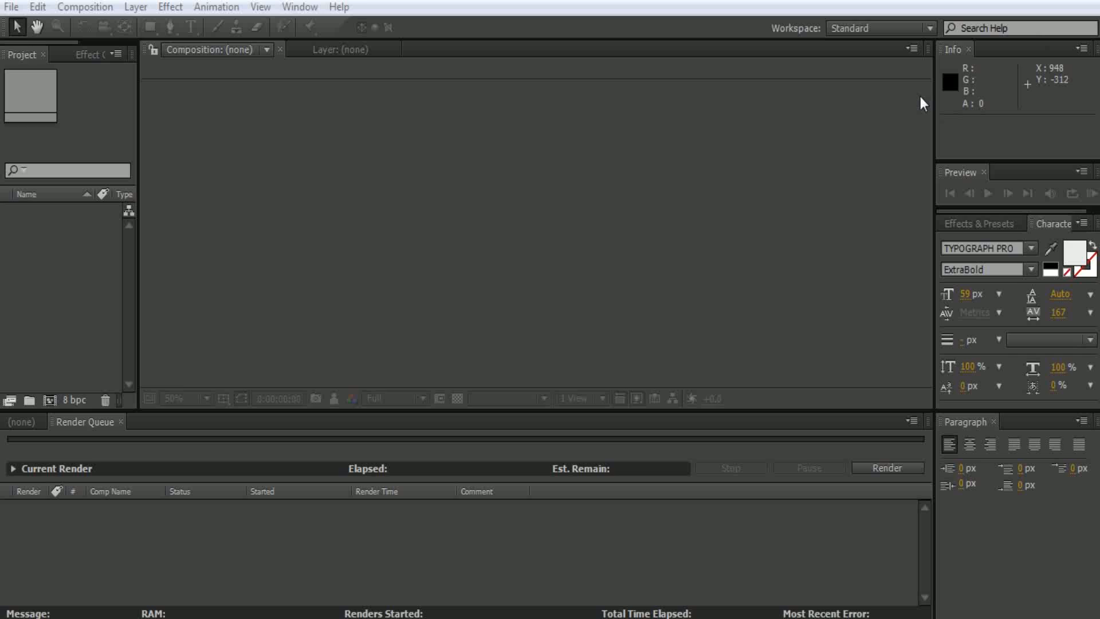
pyautogui.moveTo(261, 130)
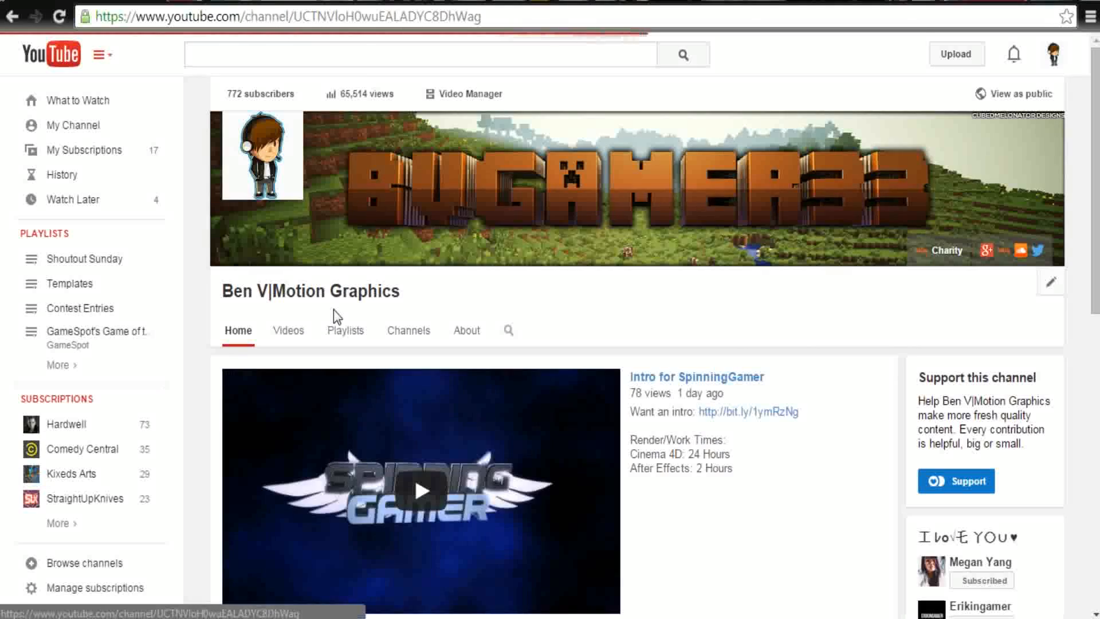
# Step: Watch the Kixeds Arts Aninex #15 intro contest entry muted, dismissing the overlay ad
pyautogui.click(71, 473)
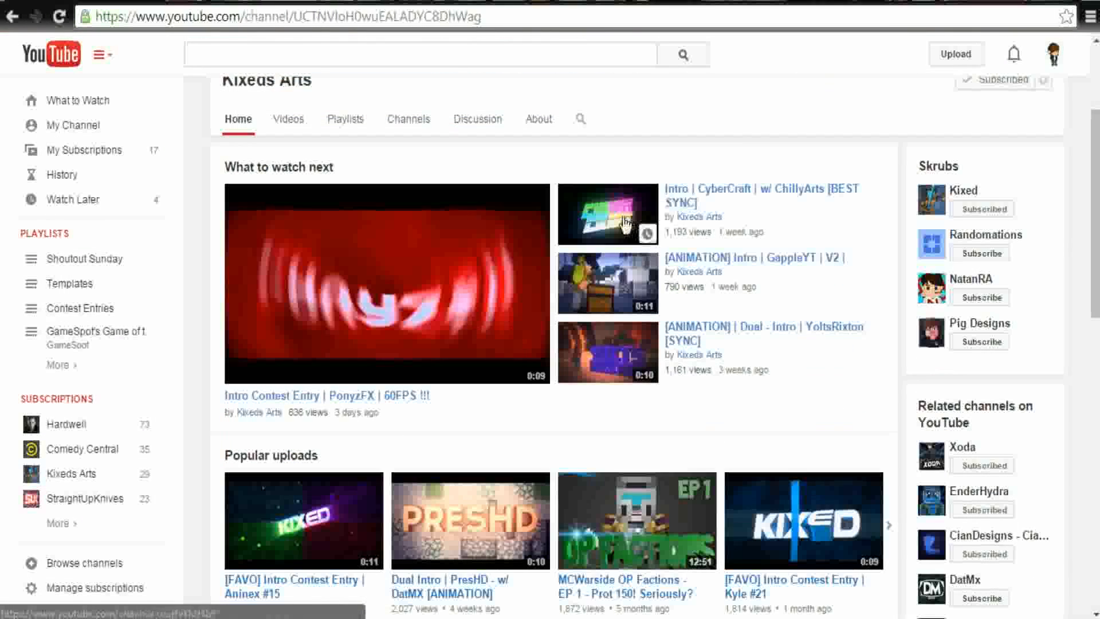
pyautogui.click(302, 520)
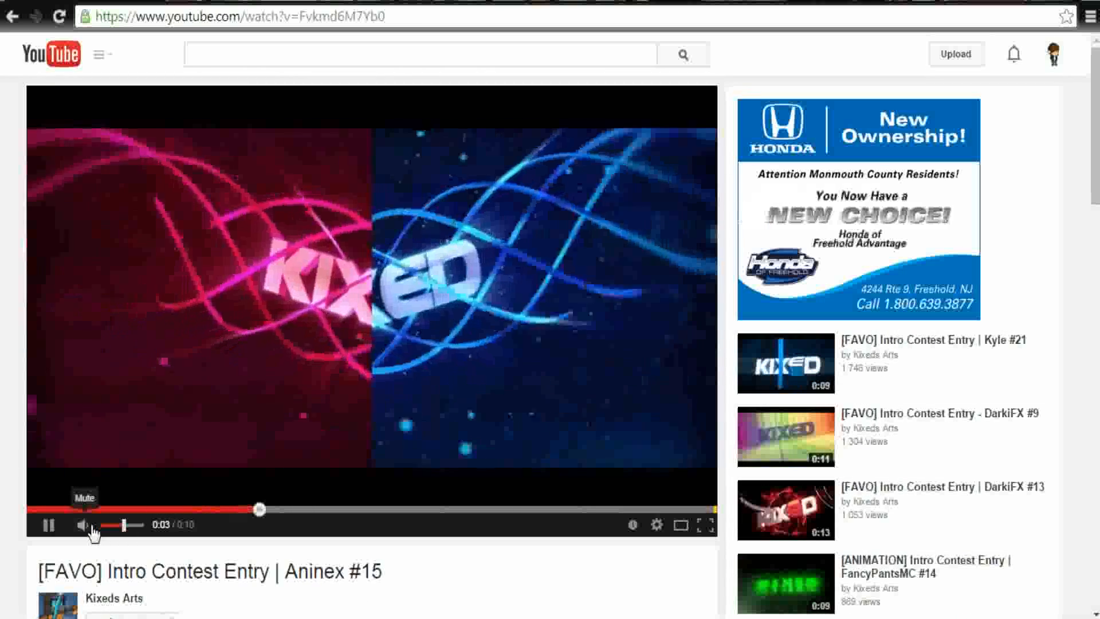
pyautogui.click(83, 524)
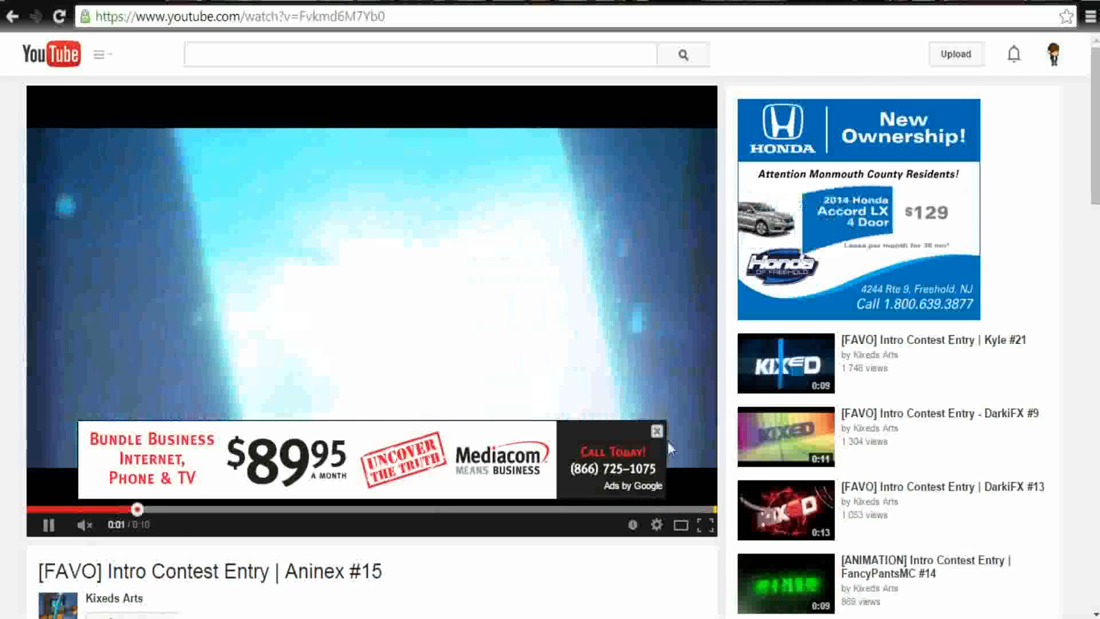
pyautogui.click(654, 430)
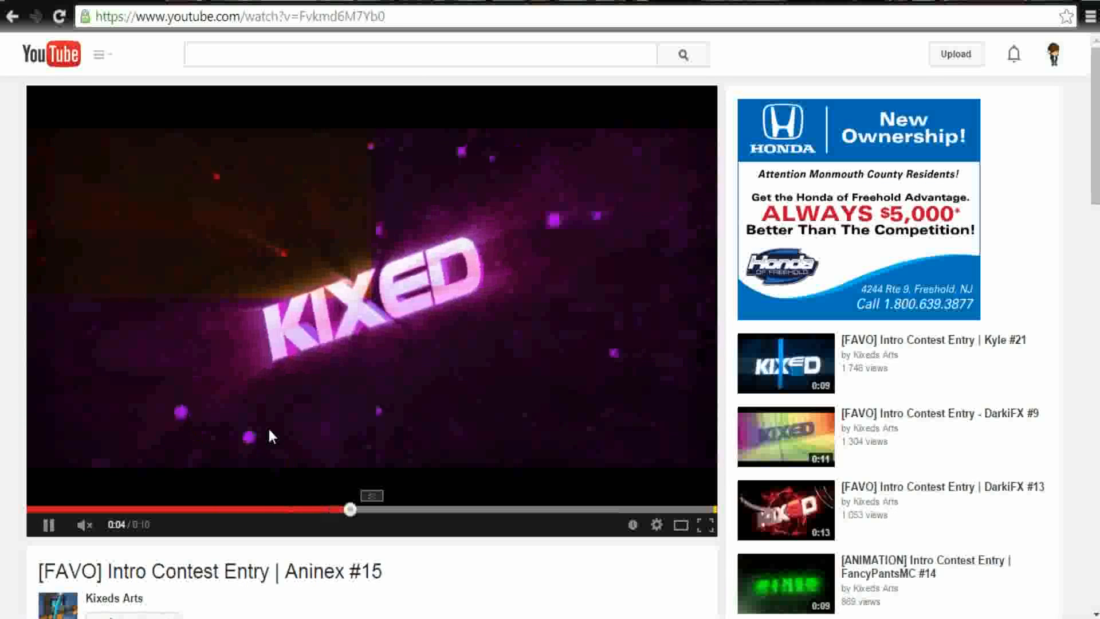
pyautogui.click(45, 523)
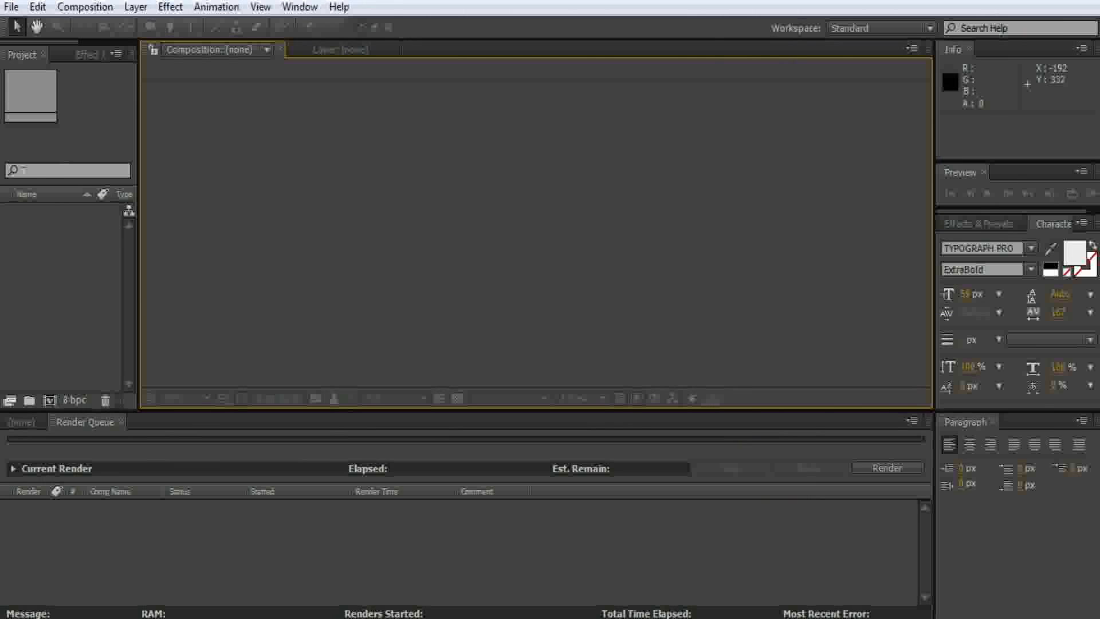
pyautogui.moveTo(493, 195)
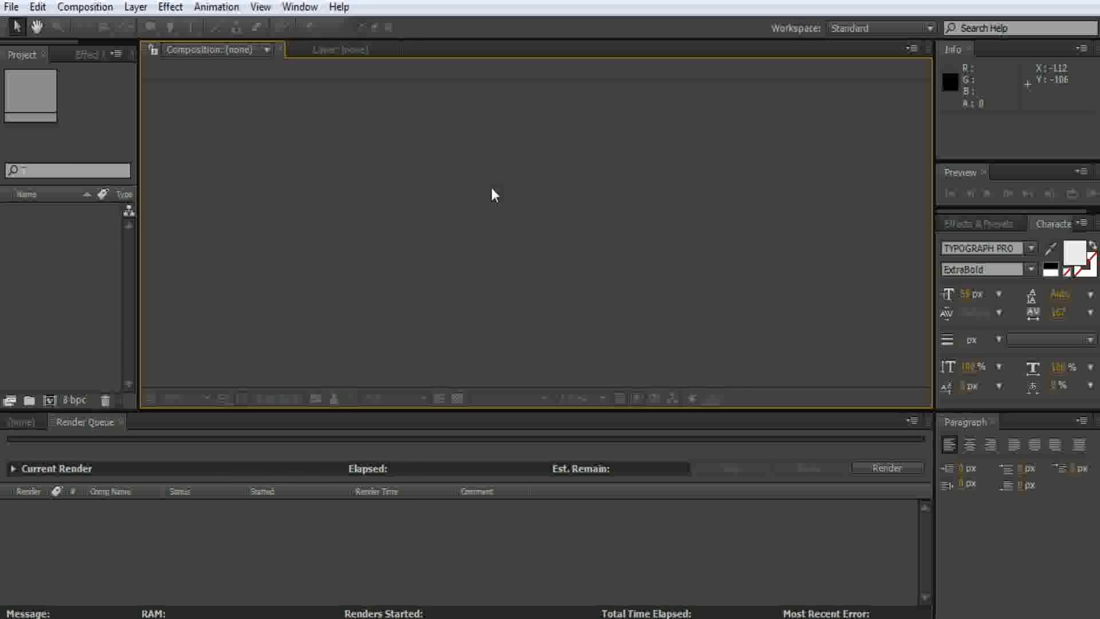
pyautogui.moveTo(337, 116)
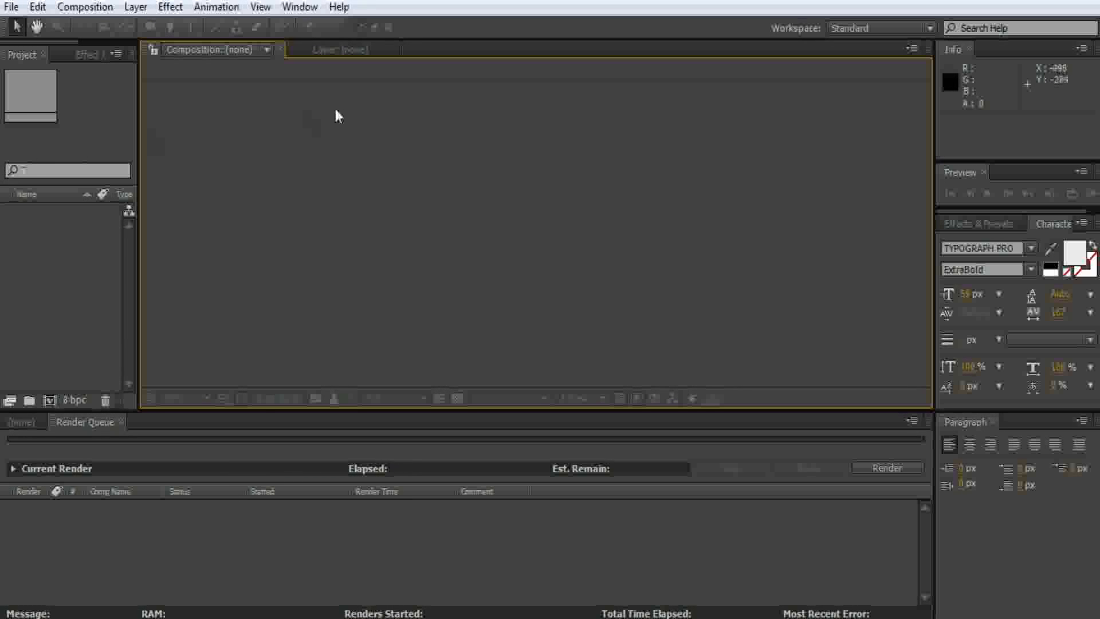
pyautogui.moveTo(791, 110)
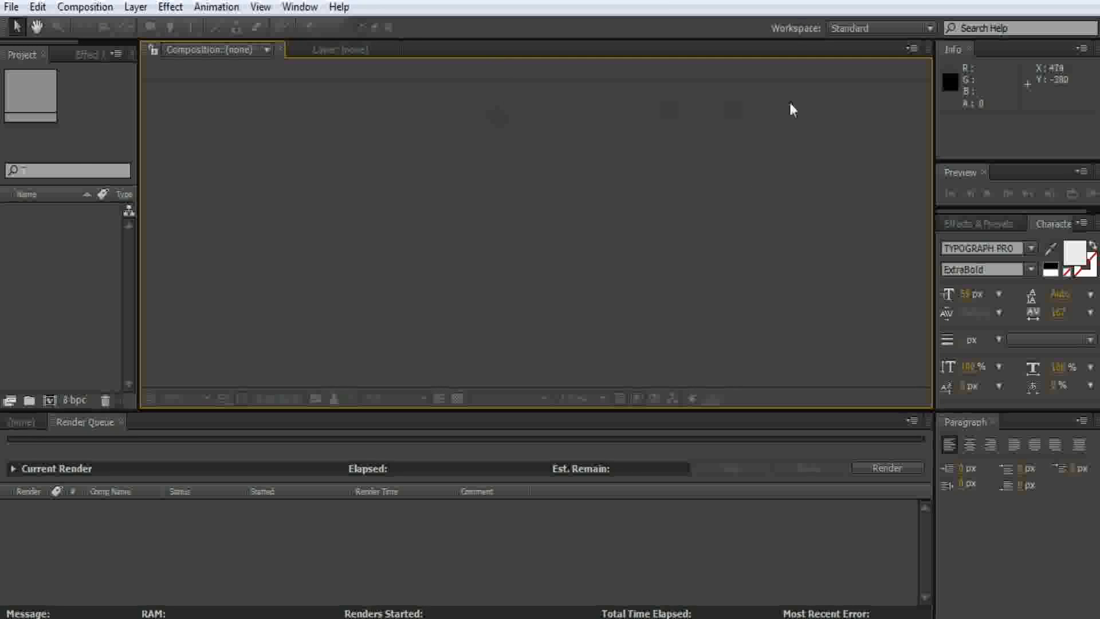
pyautogui.moveTo(79, 33)
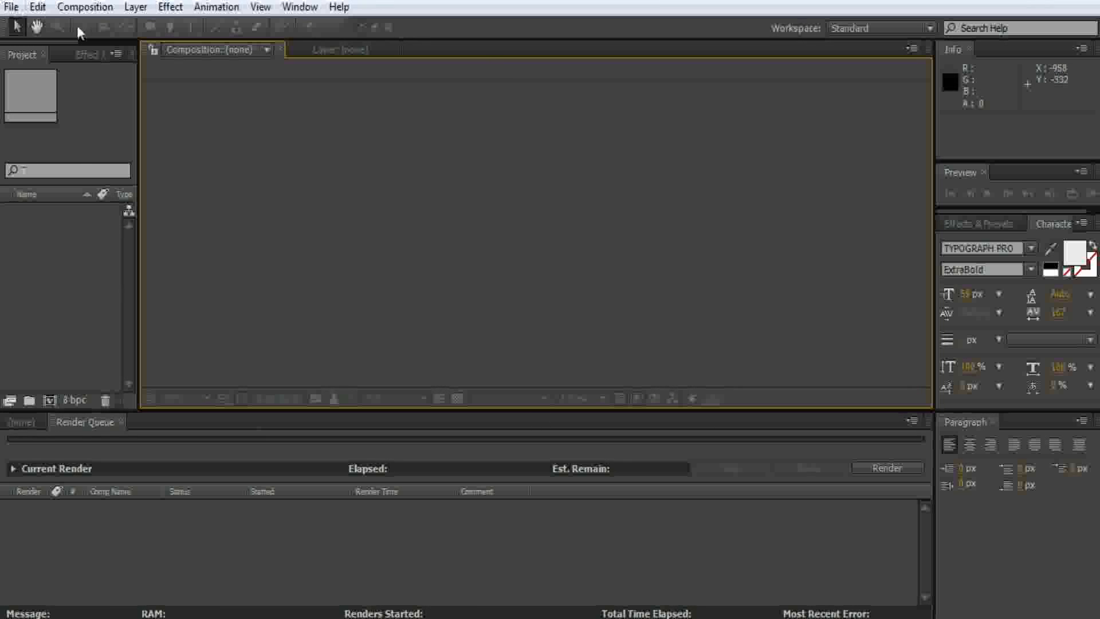
pyautogui.click(84, 7)
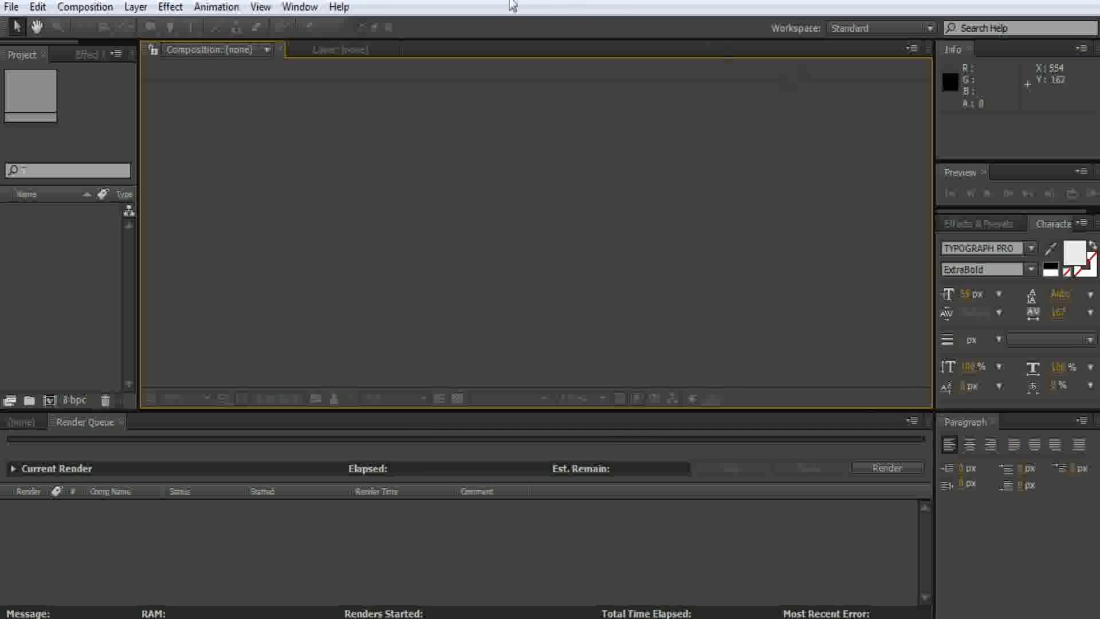
pyautogui.moveTo(807, 488)
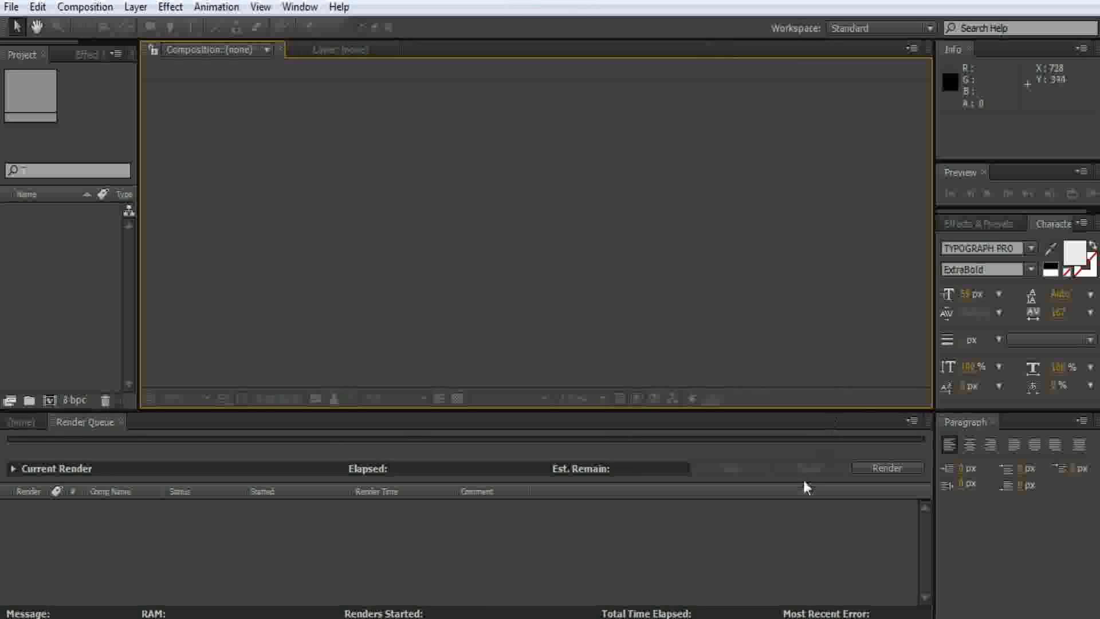
pyautogui.click(84, 7)
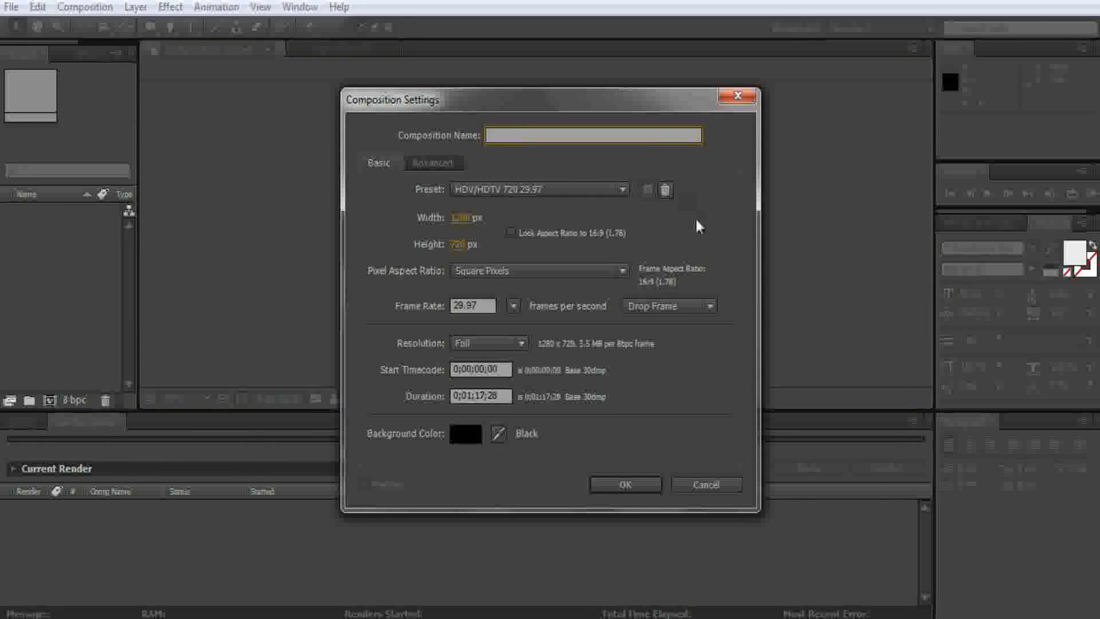
# Step: Create composition 'Comp' at HDV/HDTV 720 29.97 with a 0;00;10;00 duration
pyautogui.write('Comp')
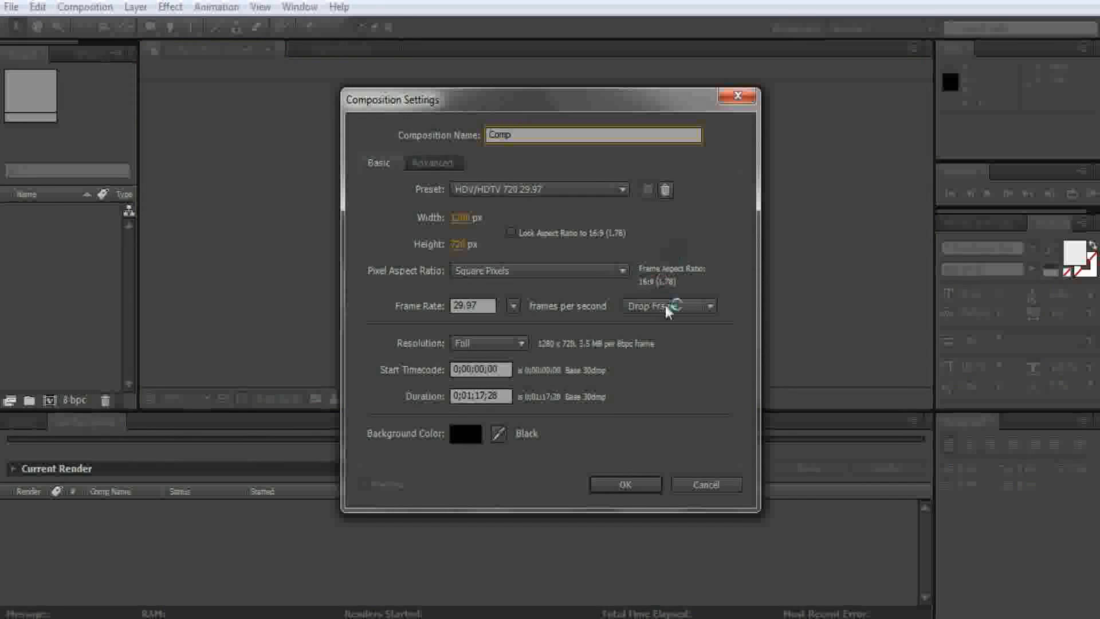
pyautogui.moveTo(413, 227)
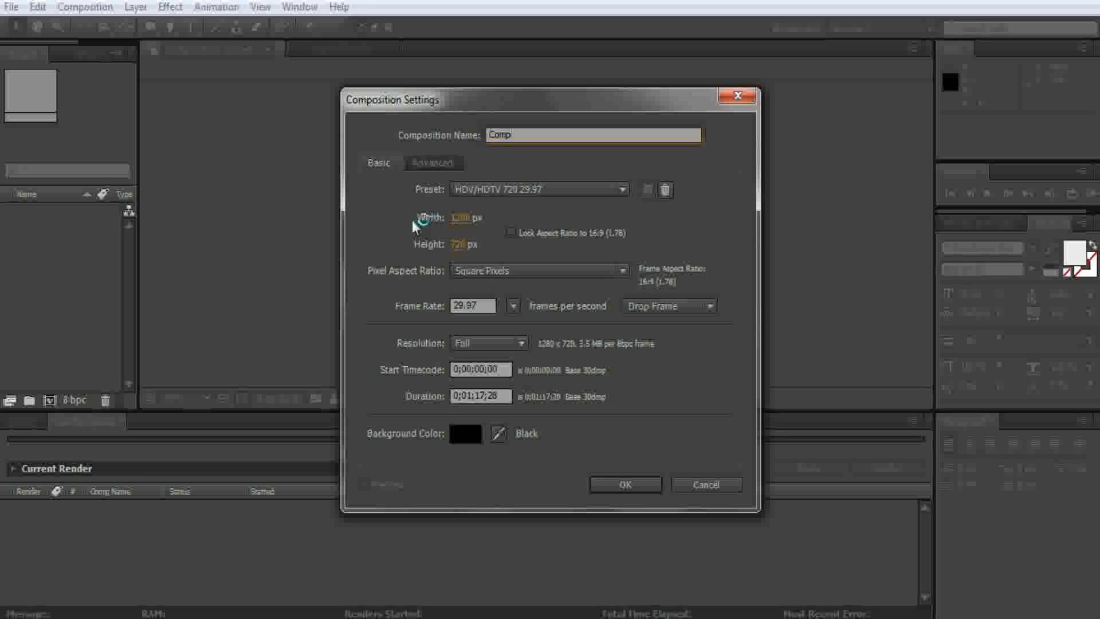
pyautogui.moveTo(371, 325)
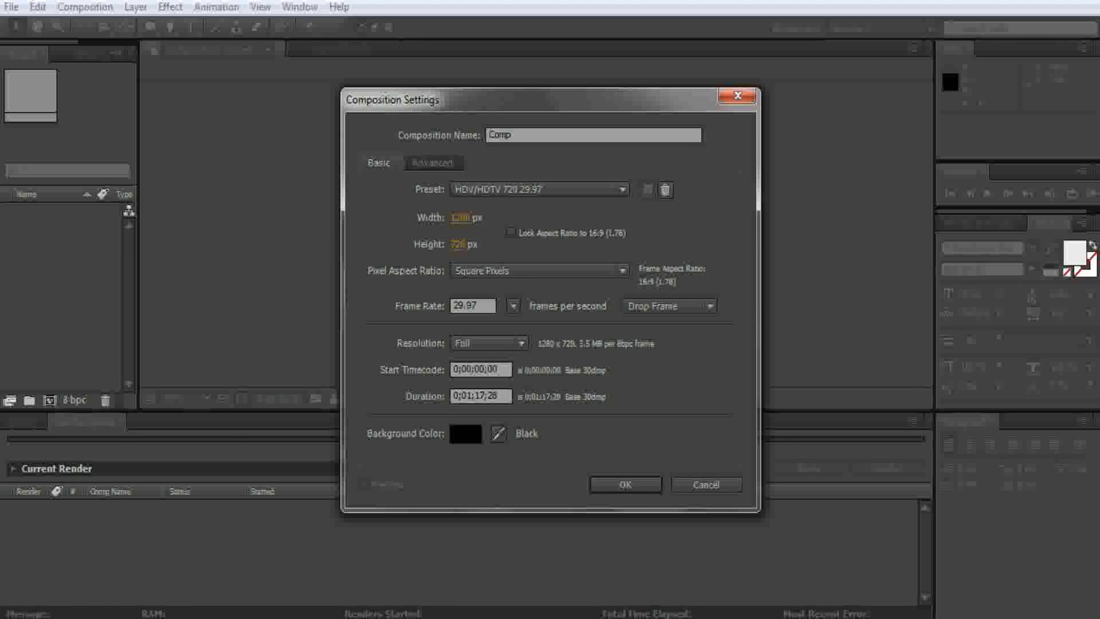
pyautogui.moveTo(712, 341)
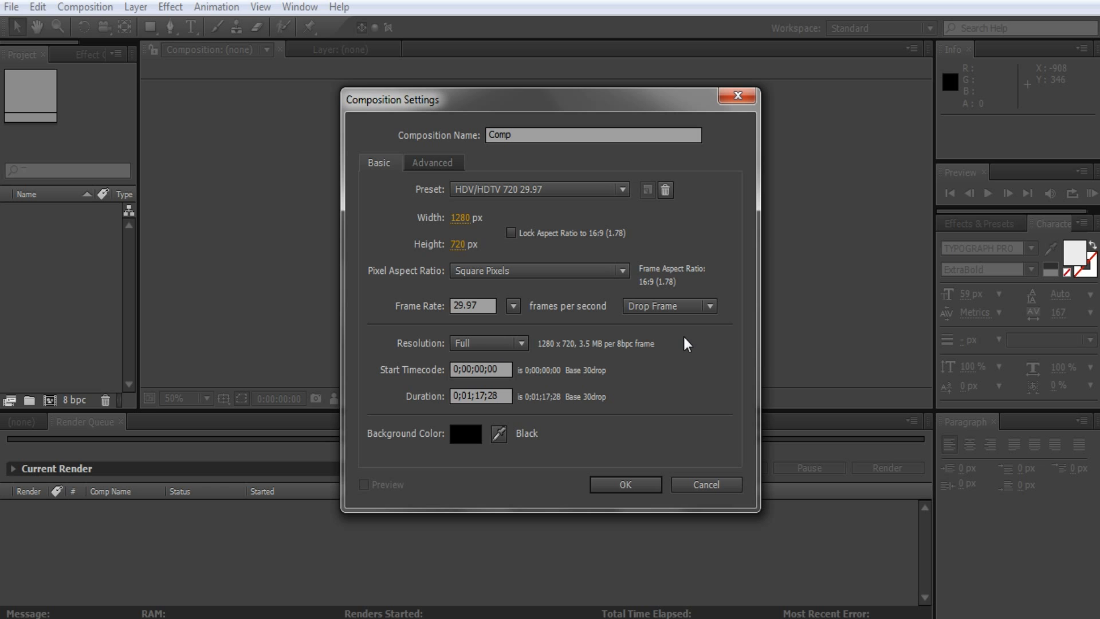
pyautogui.moveTo(638, 409)
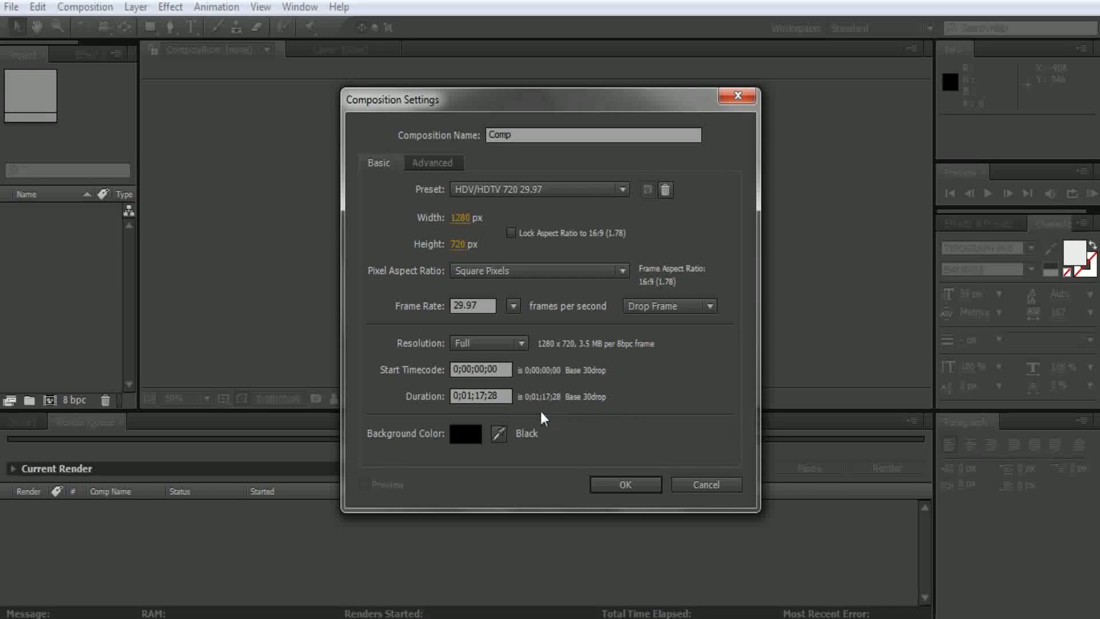
pyautogui.click(480, 395)
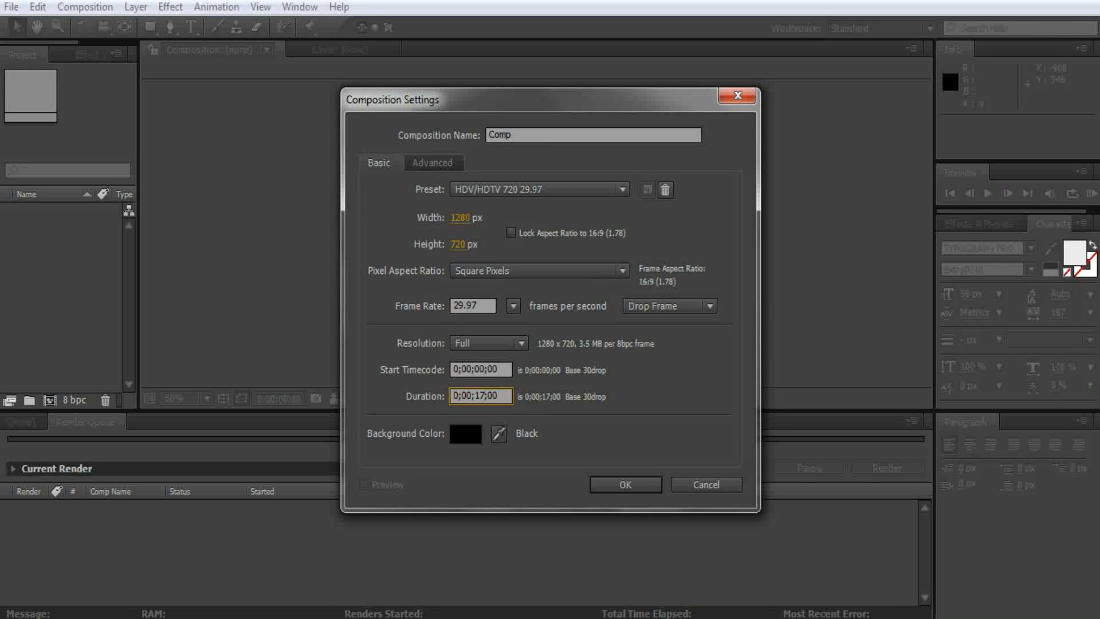
pyautogui.moveTo(1084, 5)
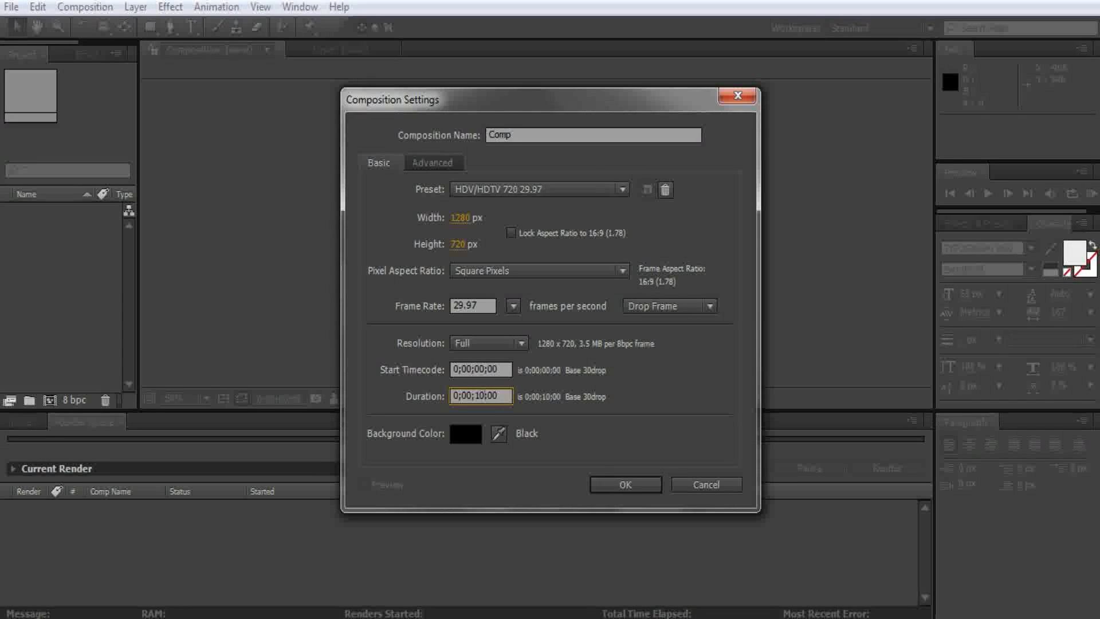
pyautogui.click(623, 485)
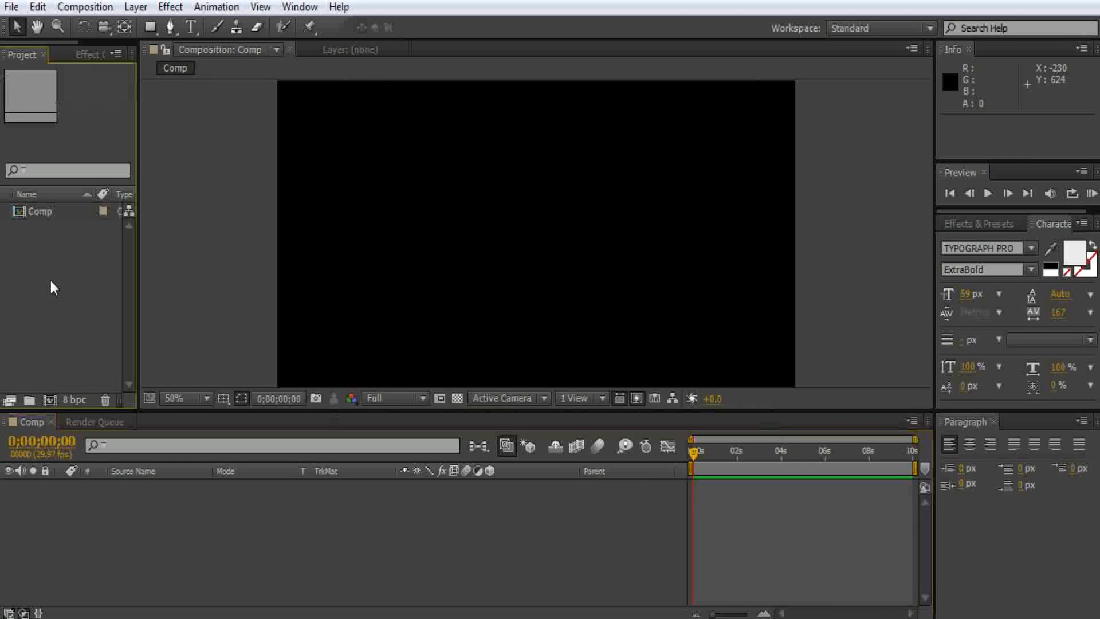
pyautogui.moveTo(1073, 4)
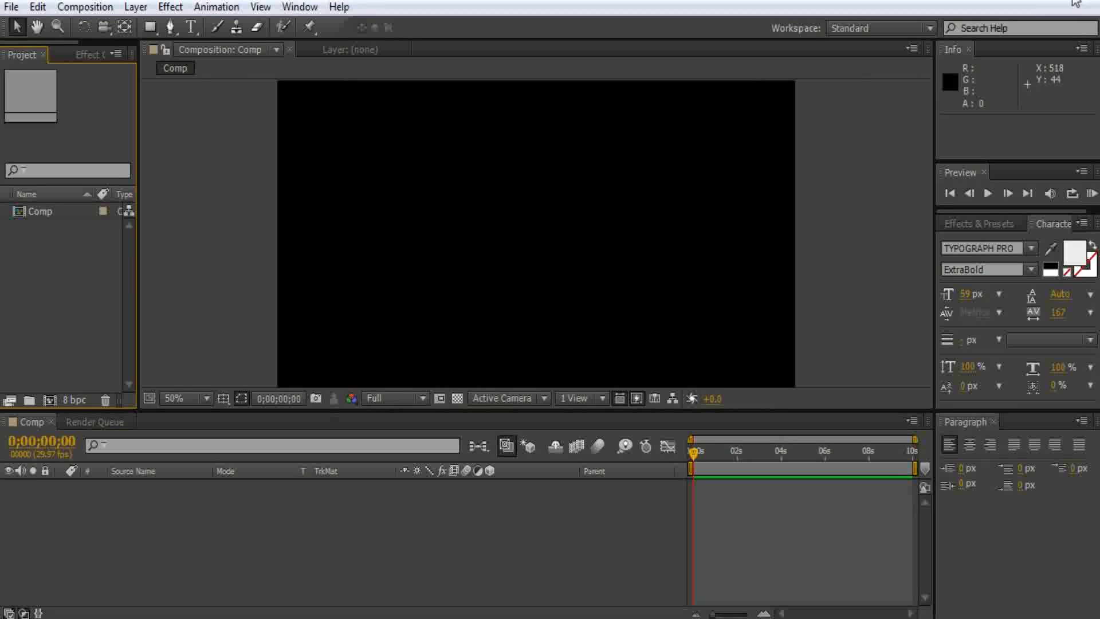
pyautogui.moveTo(952, 148)
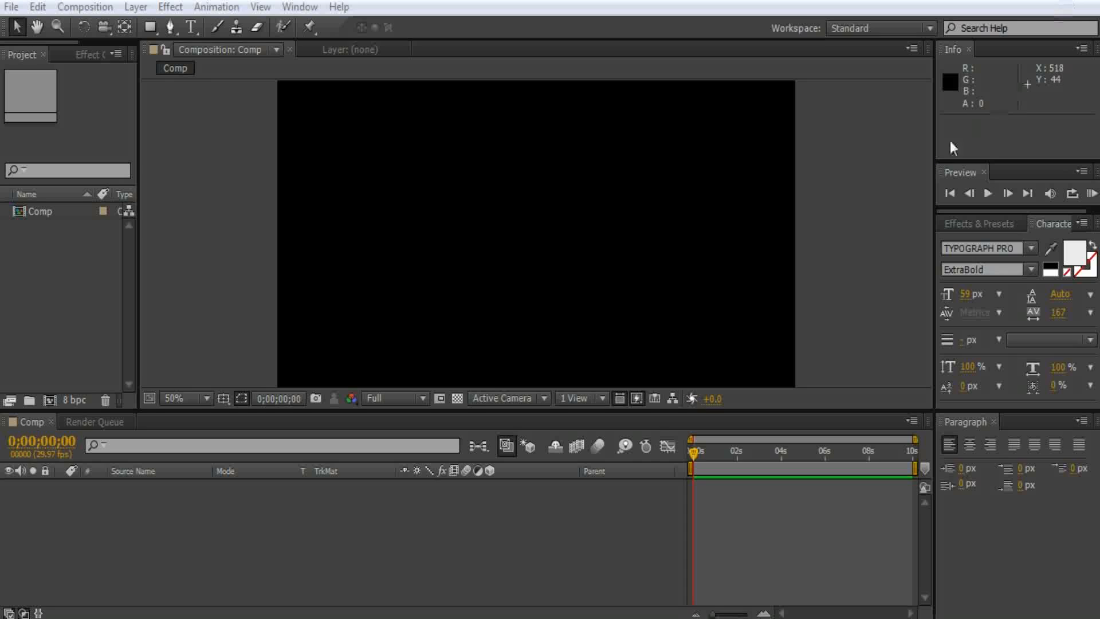
pyautogui.moveTo(272, 114)
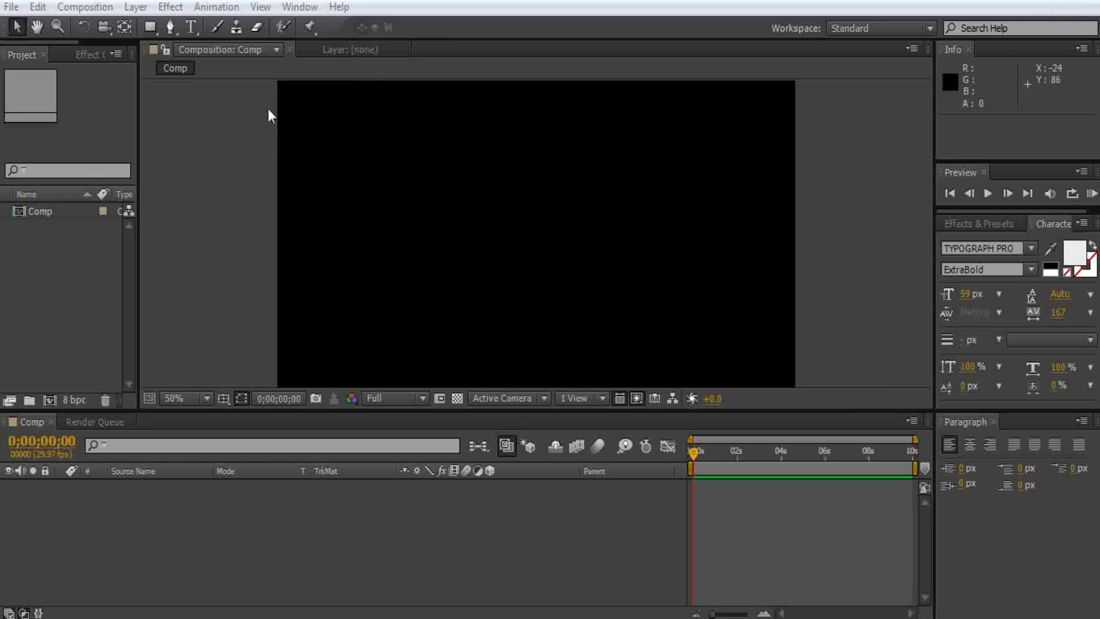
pyautogui.moveTo(239, 180)
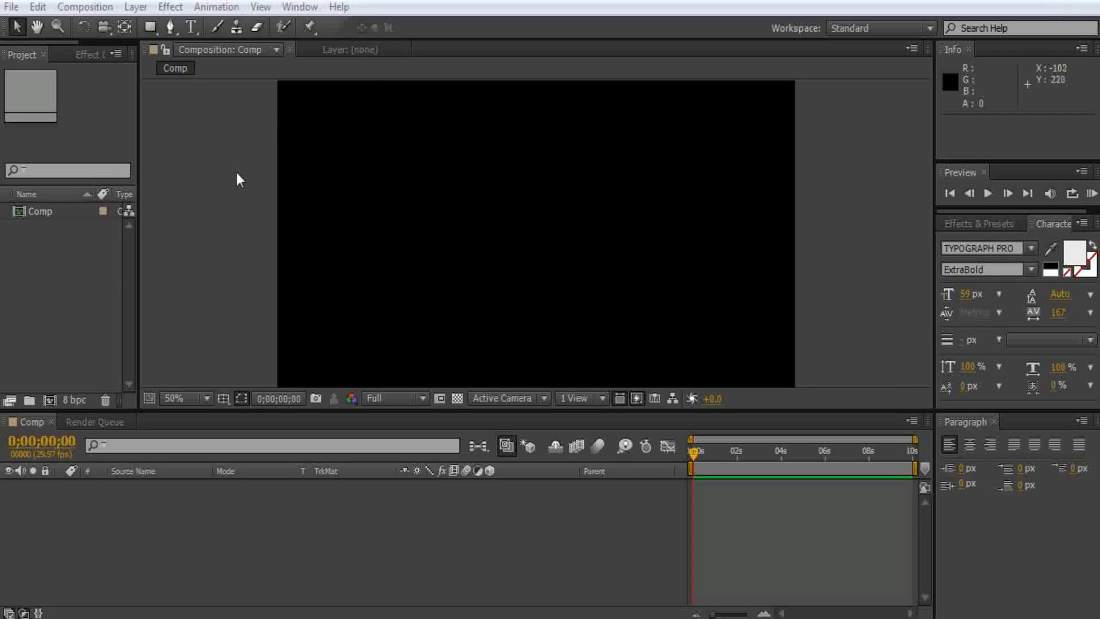
pyautogui.moveTo(56, 270)
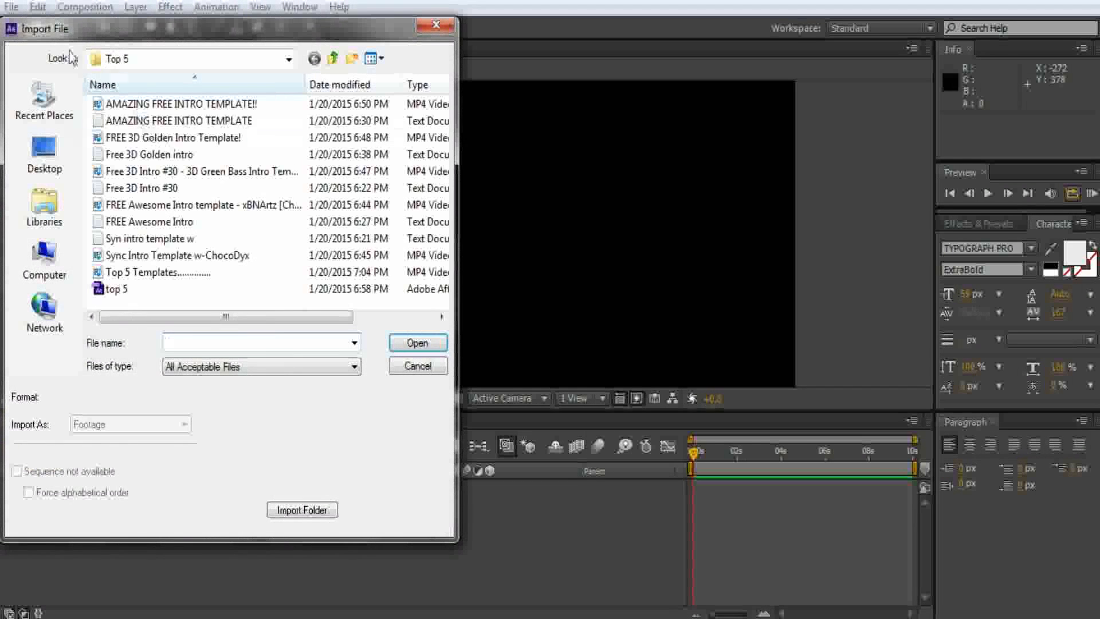
# Step: Import jollyllama0000 from Desktop > Output as a PNG sequence into the project
pyautogui.click(43, 98)
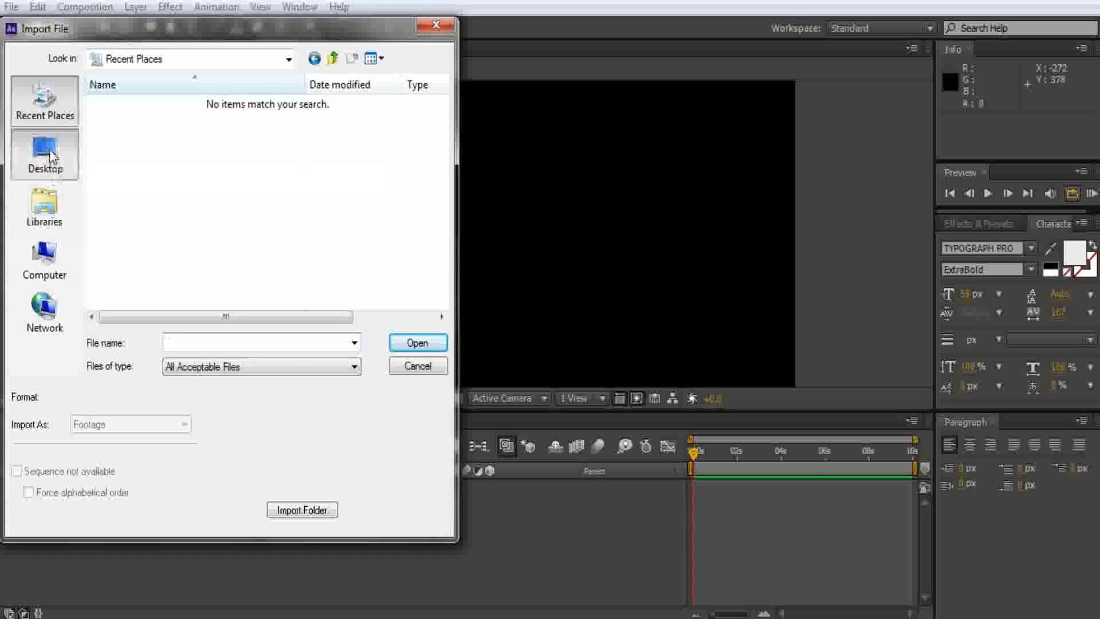
pyautogui.click(43, 155)
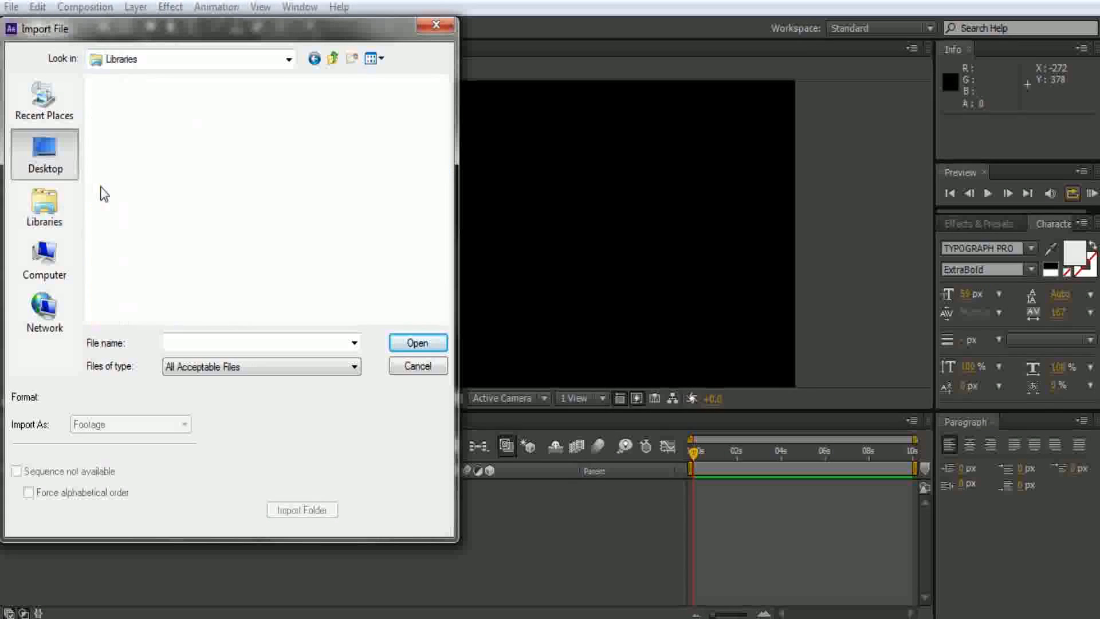
pyautogui.click(45, 154)
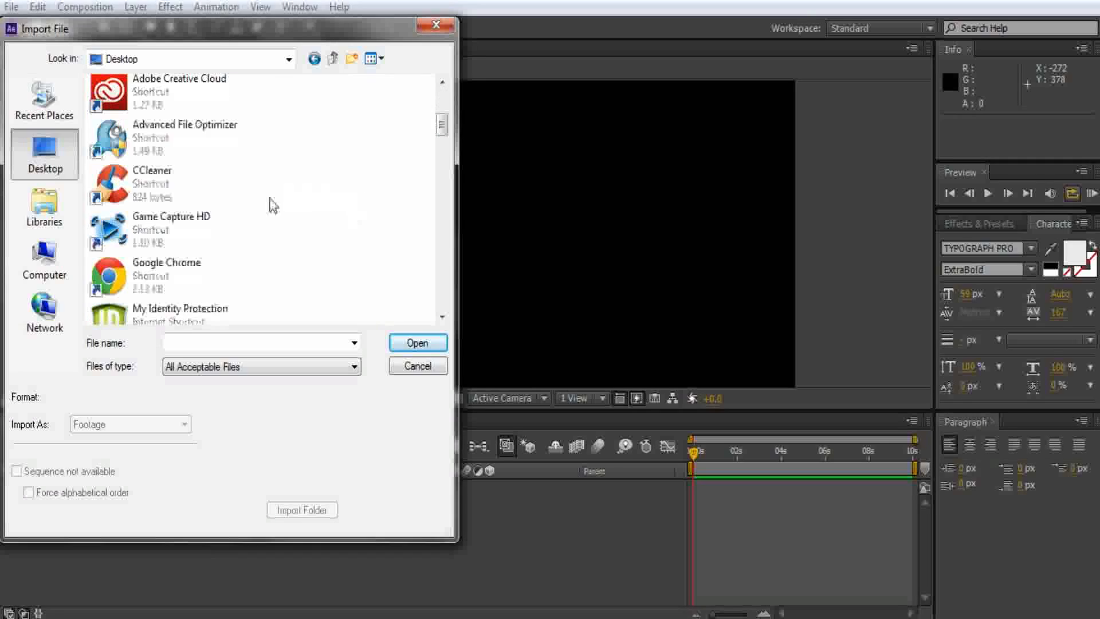
pyautogui.scroll(-3)
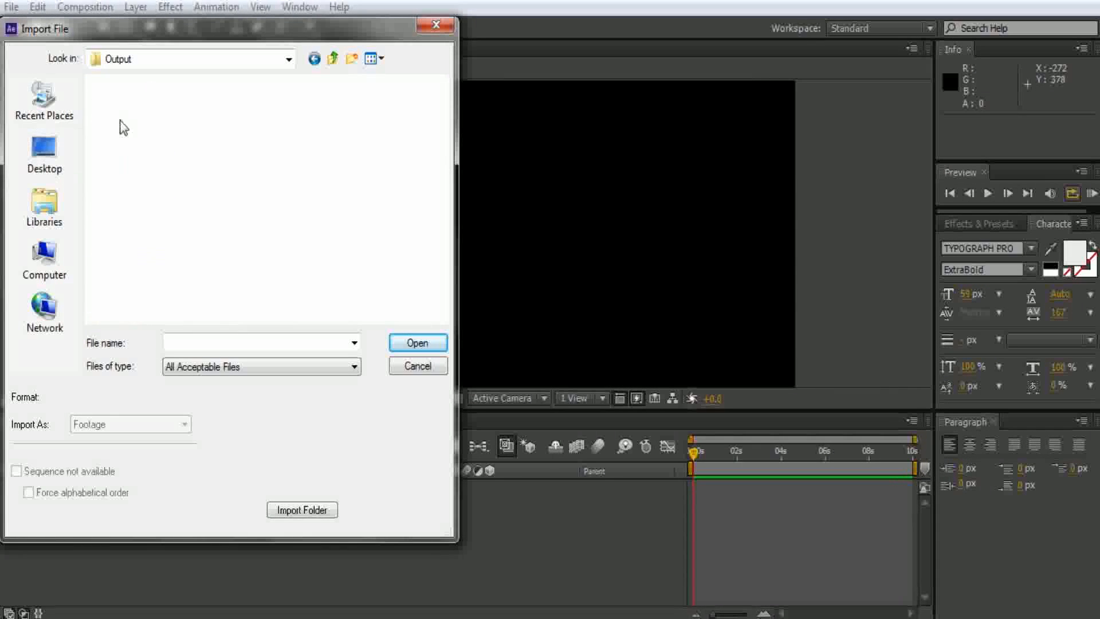
pyautogui.click(214, 132)
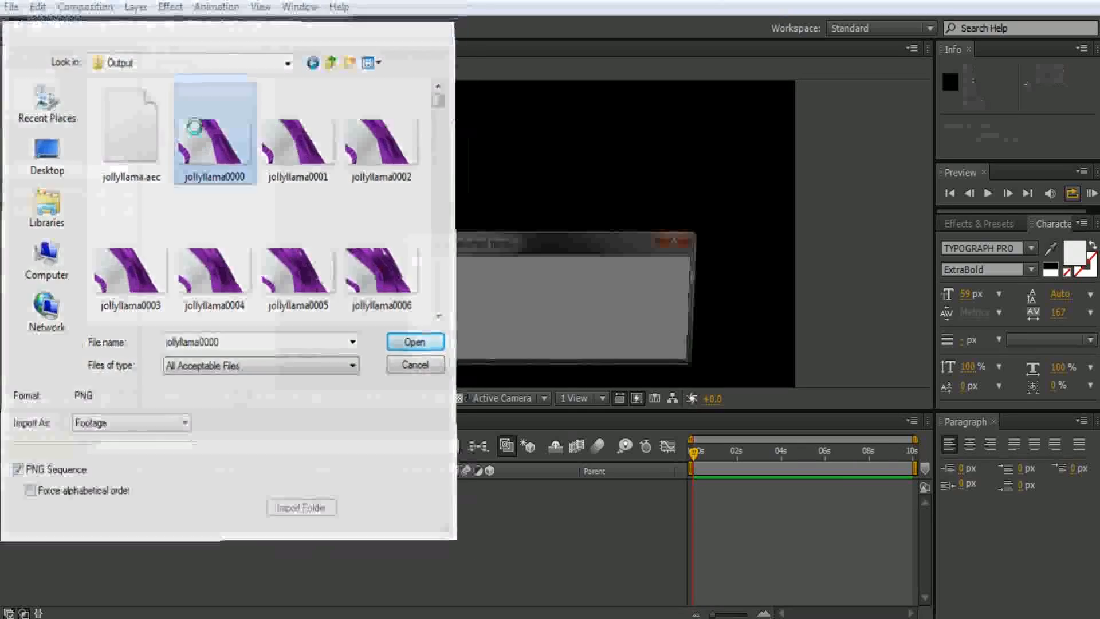
pyautogui.click(414, 342)
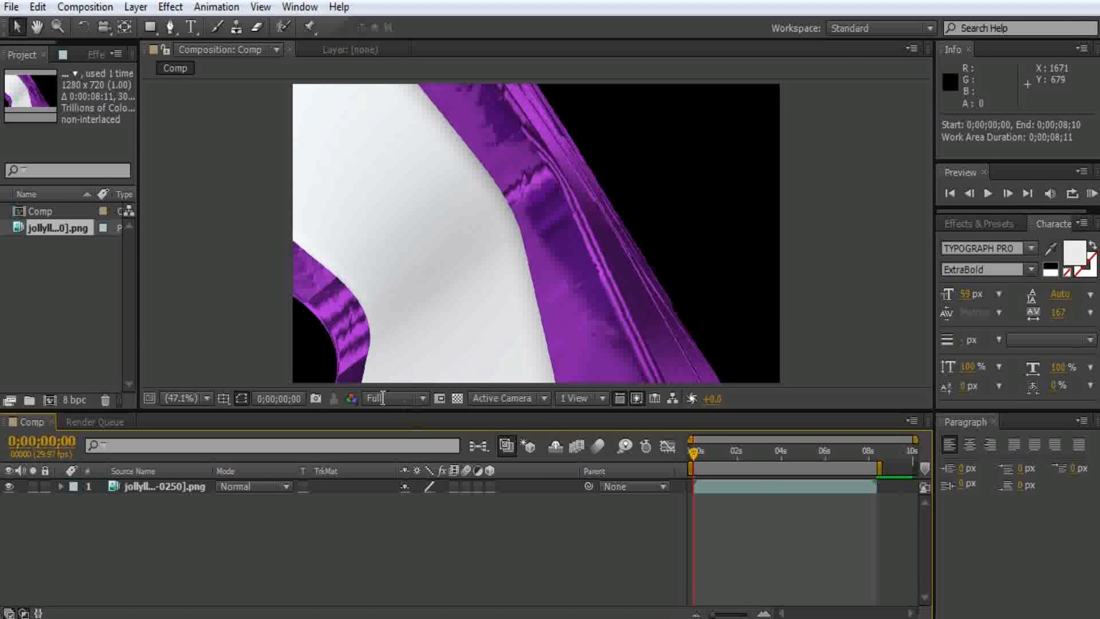
# Step: Switch the Composition panel preview resolution from Full to Quarter
pyautogui.click(392, 398)
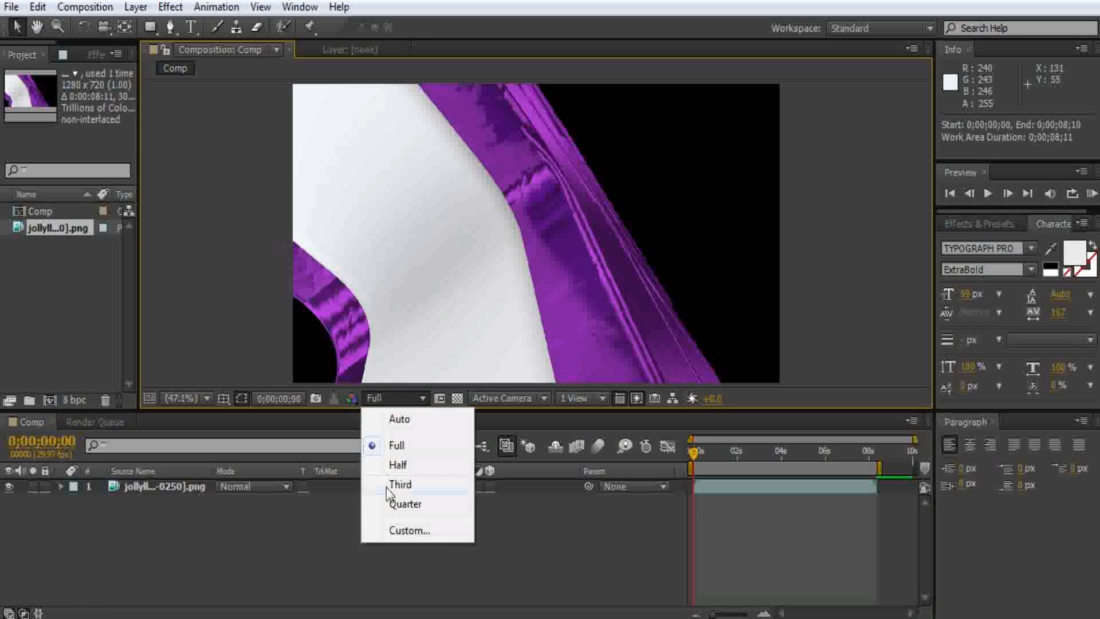
pyautogui.click(405, 504)
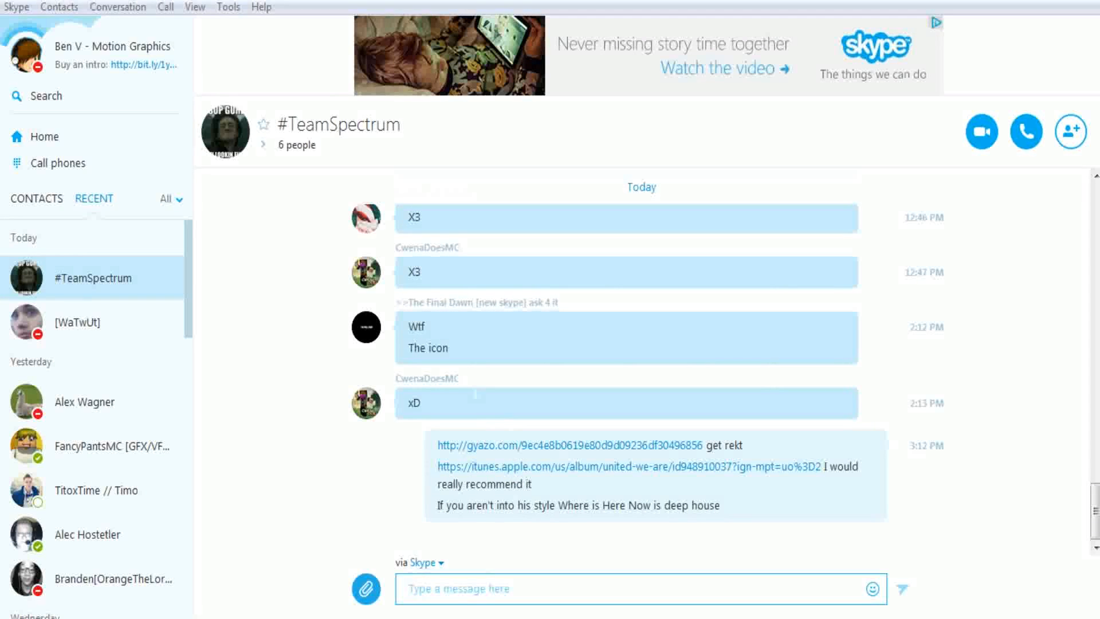
pyautogui.moveTo(221, 596)
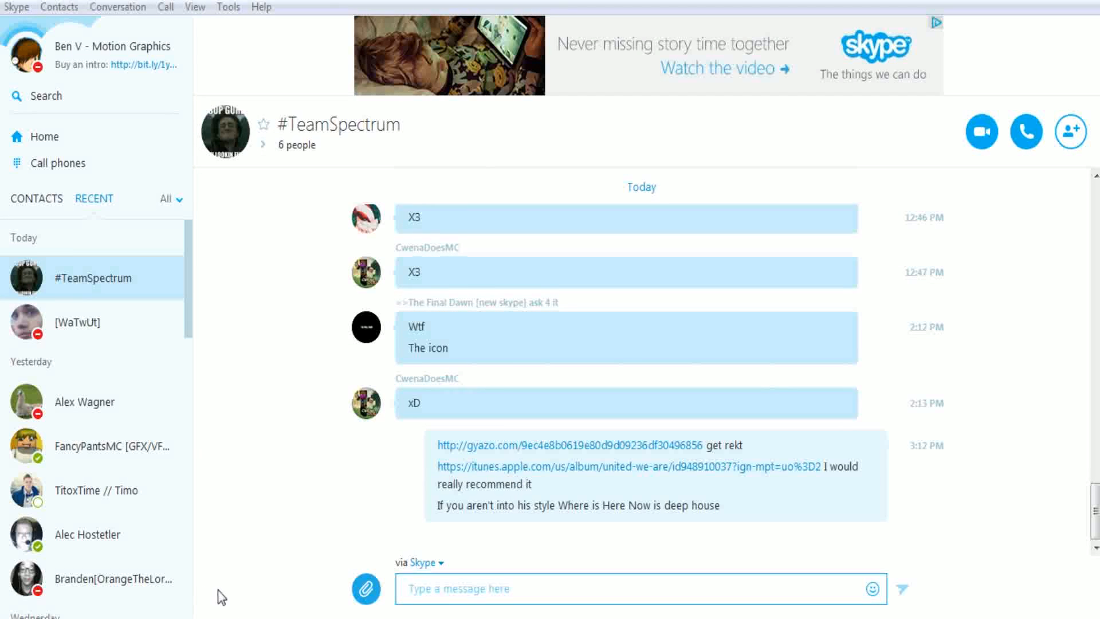
pyautogui.moveTo(780, 146)
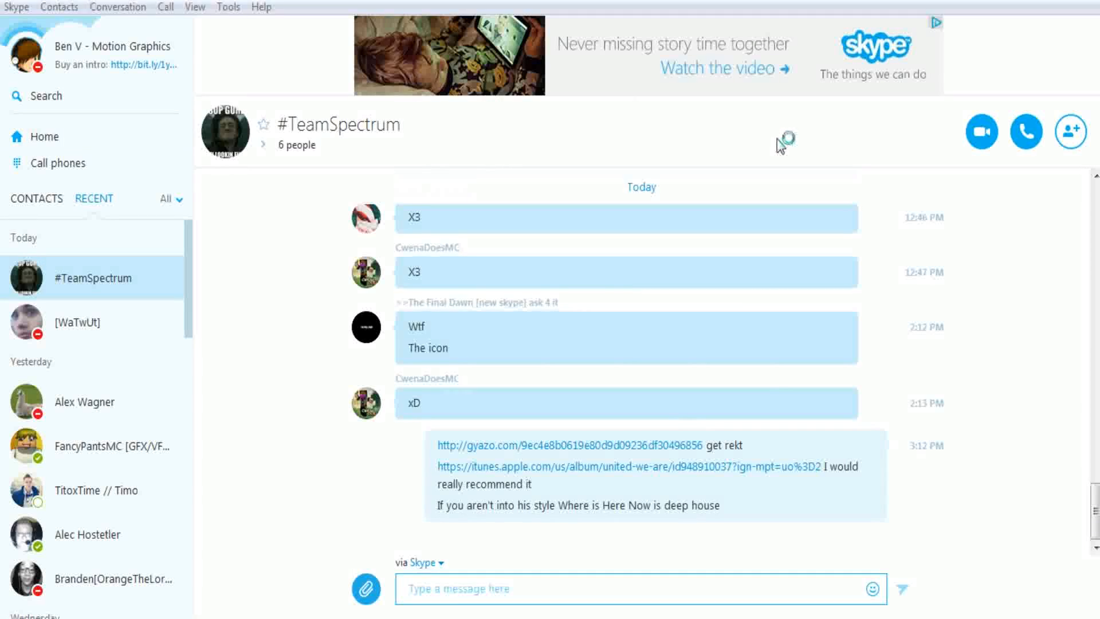
pyautogui.moveTo(667, 179)
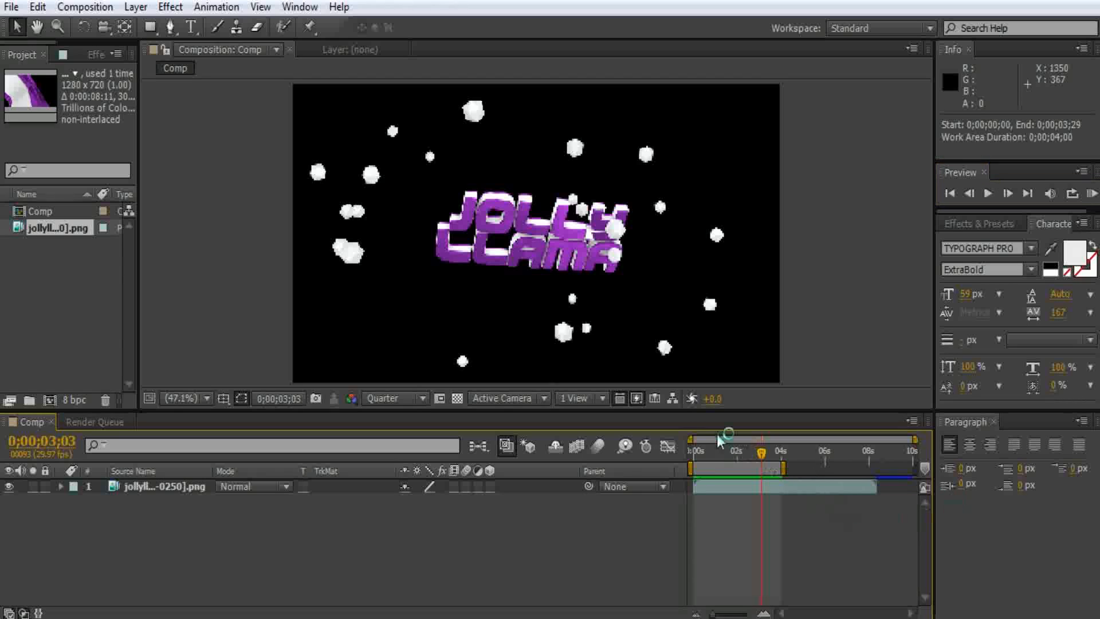
# Step: Move the work area to about 0;00;02;25–0;00;06;24 and RAM Preview the animation
pyautogui.click(988, 193)
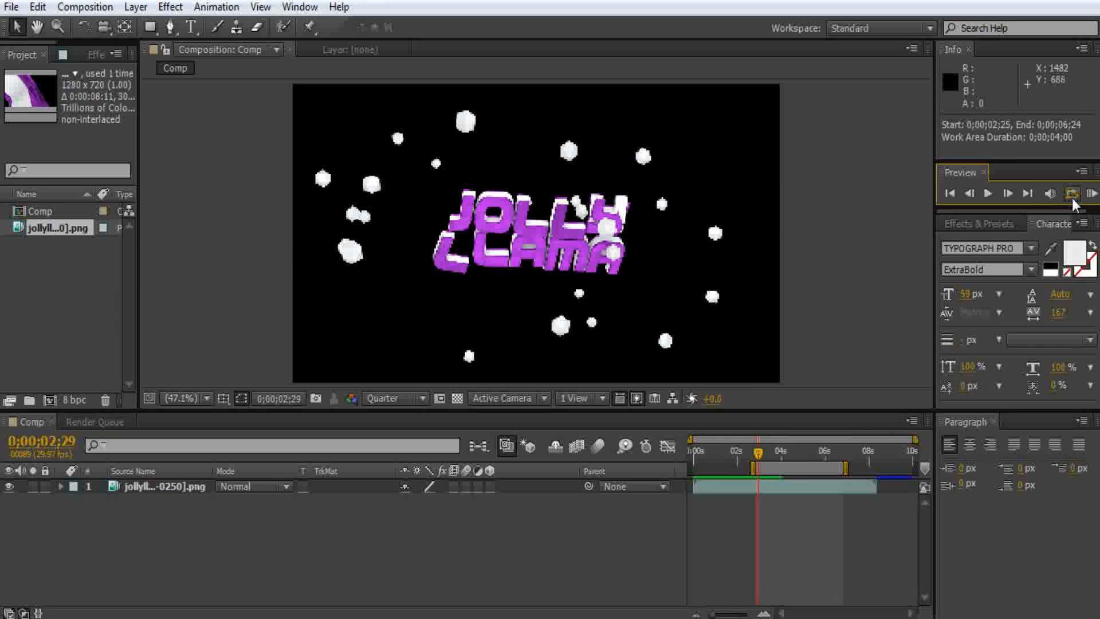
pyautogui.click(1071, 193)
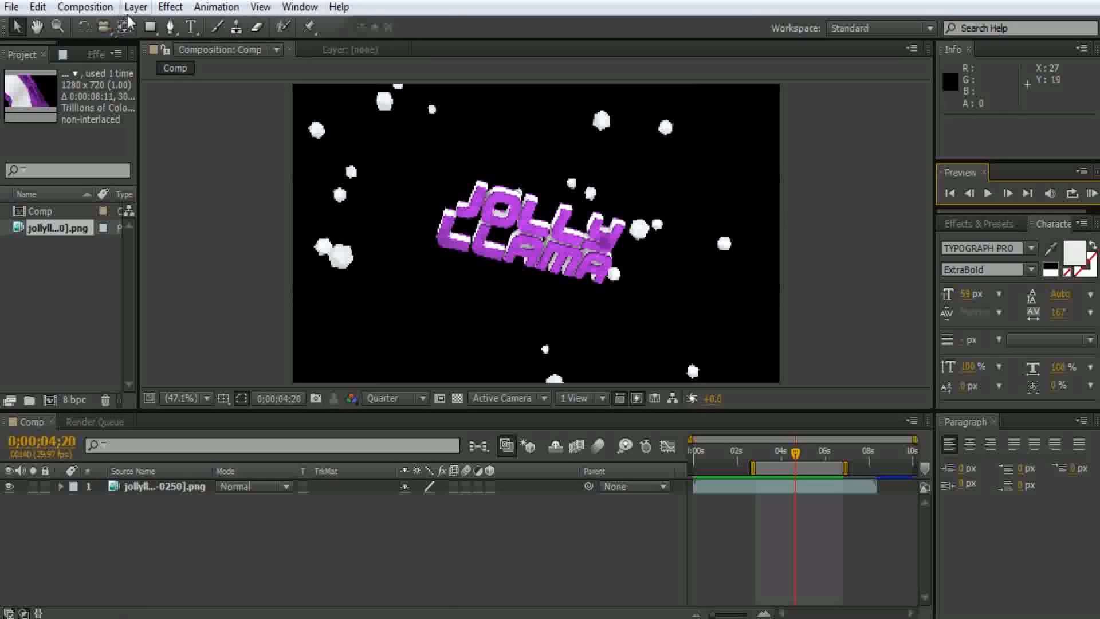
# Step: Add an adjustment layer above the llama footage and apply Hue/Saturation to it
pyautogui.click(135, 6)
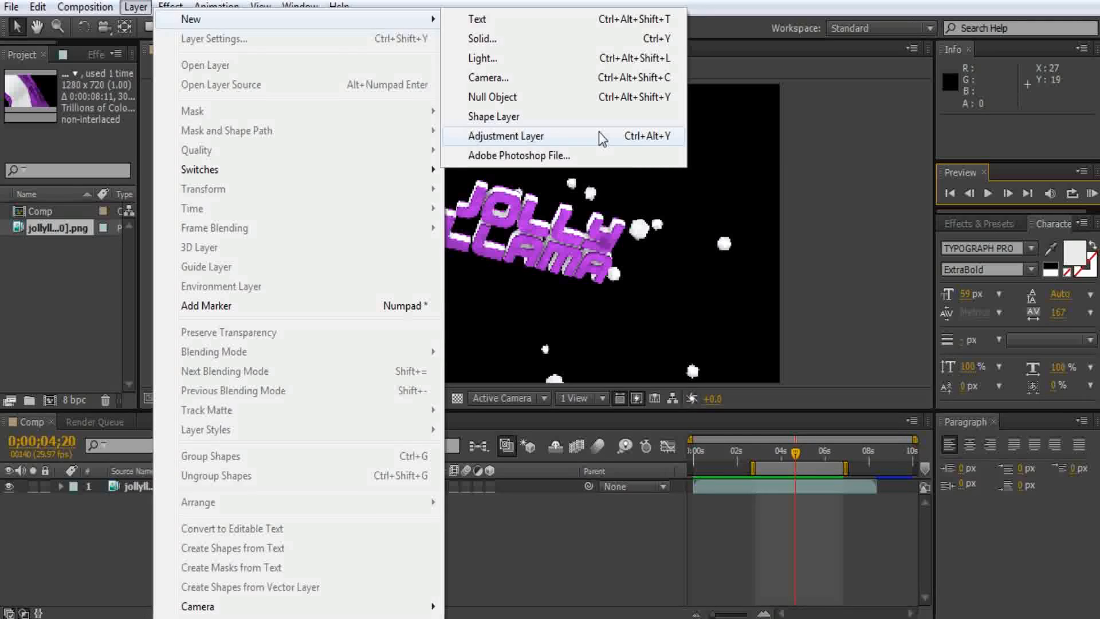
pyautogui.click(502, 136)
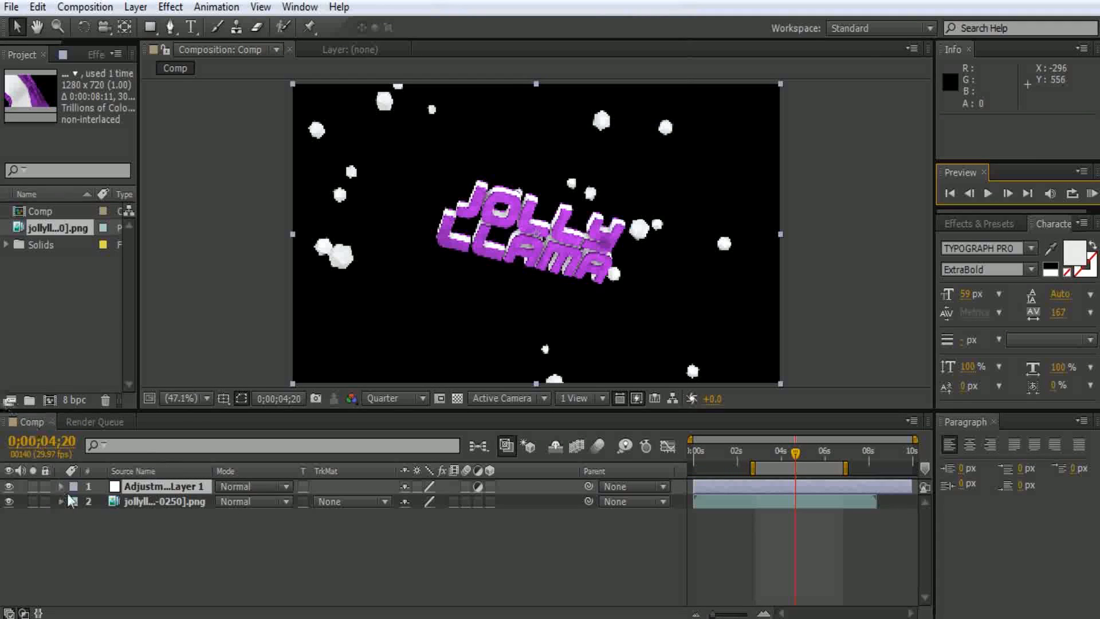
pyautogui.click(164, 485)
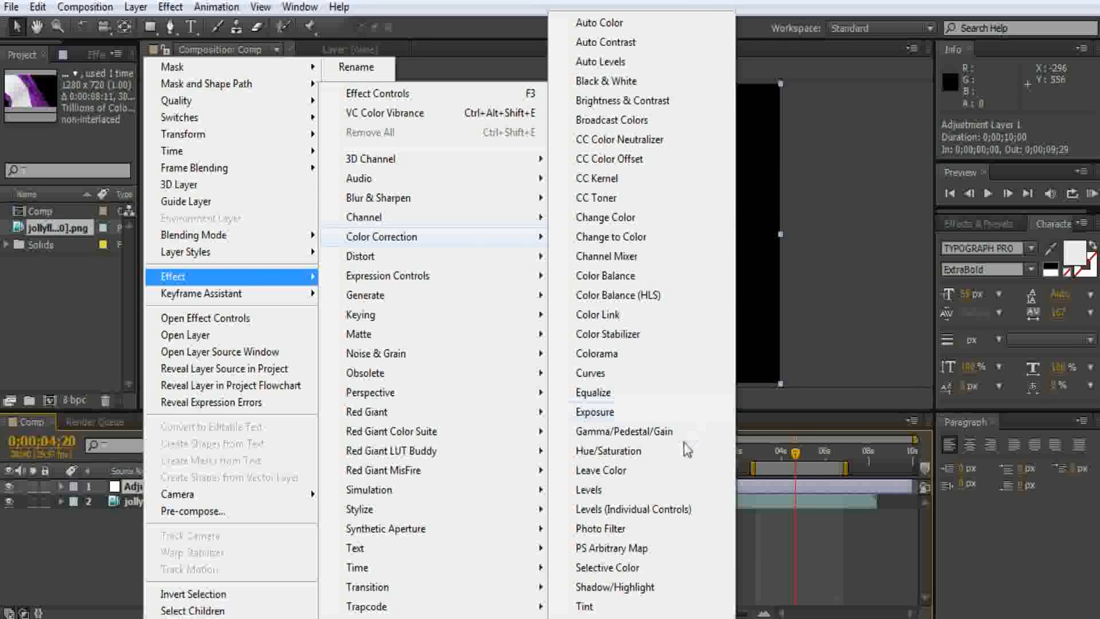
pyautogui.click(607, 450)
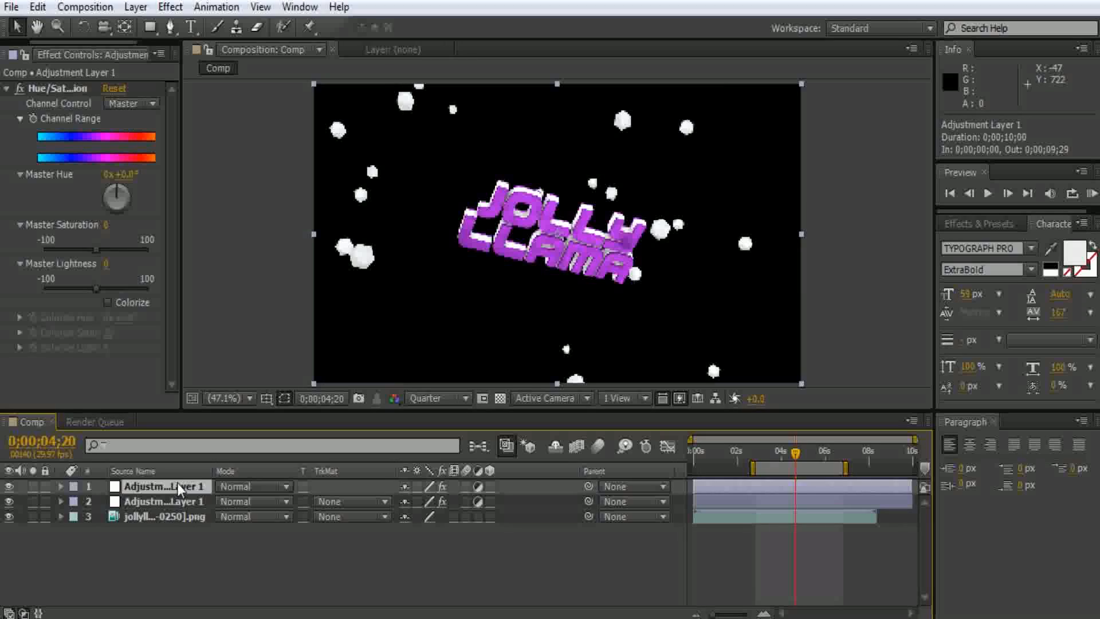
# Step: Rotate the duplicated adjustment layer's Master Hue so part of the logo turns green
pyautogui.click(61, 485)
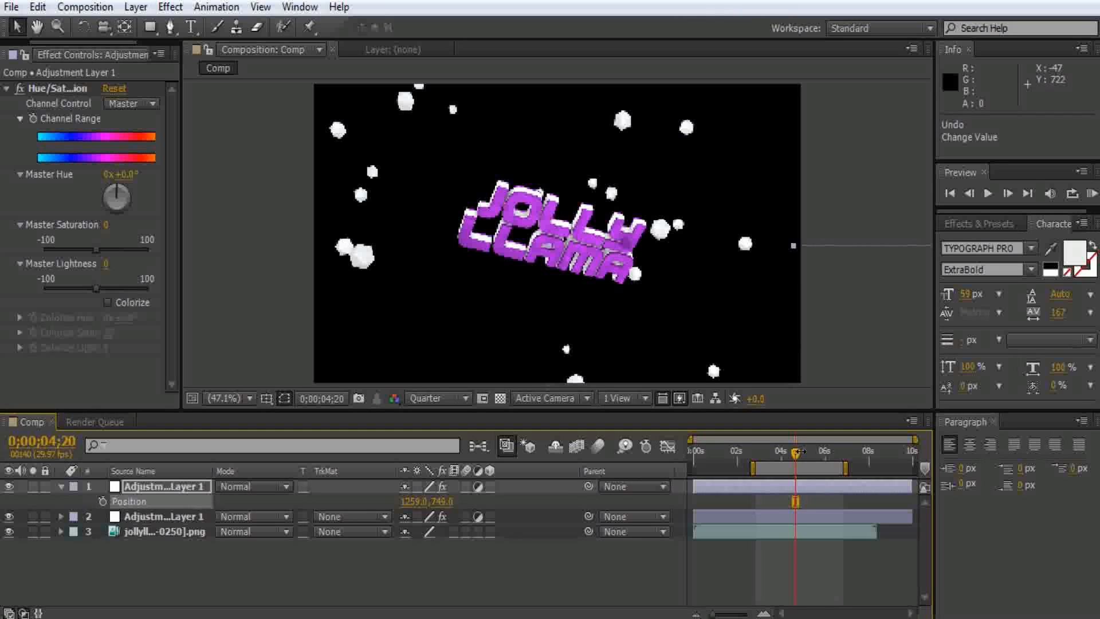
pyautogui.click(165, 486)
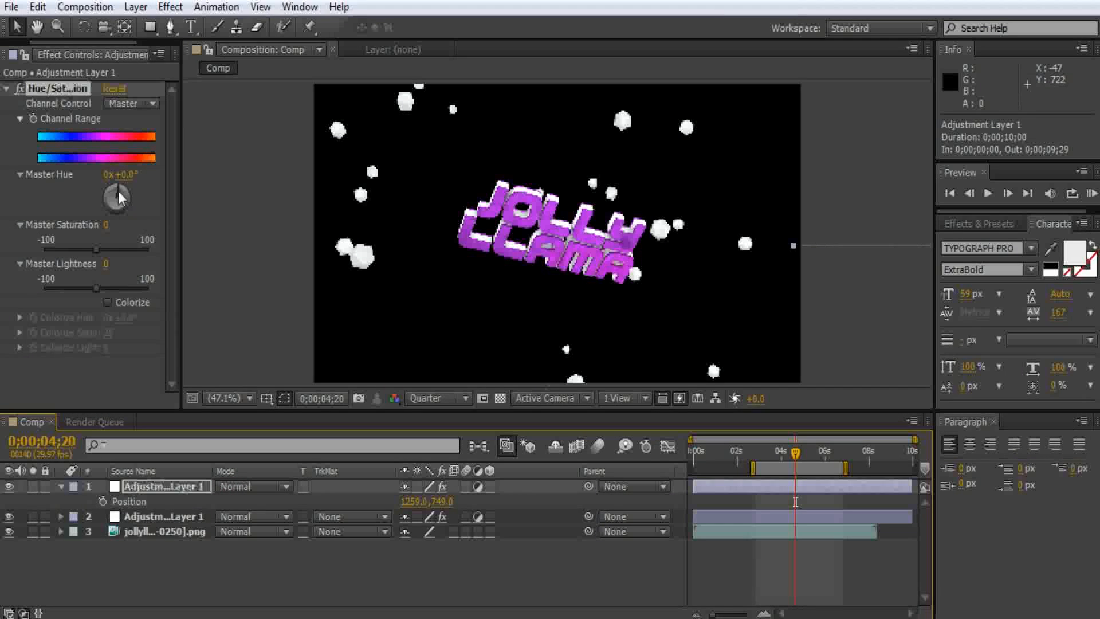
pyautogui.moveTo(118, 198); pyautogui.dragTo(118, 199)
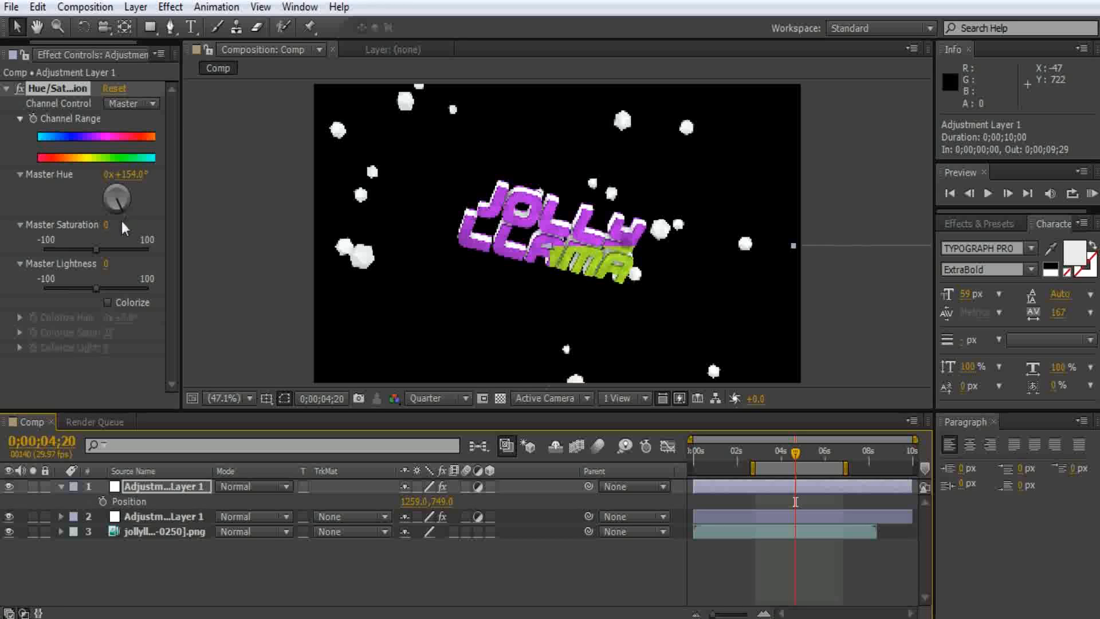
pyautogui.moveTo(116, 198); pyautogui.dragTo(122, 204)
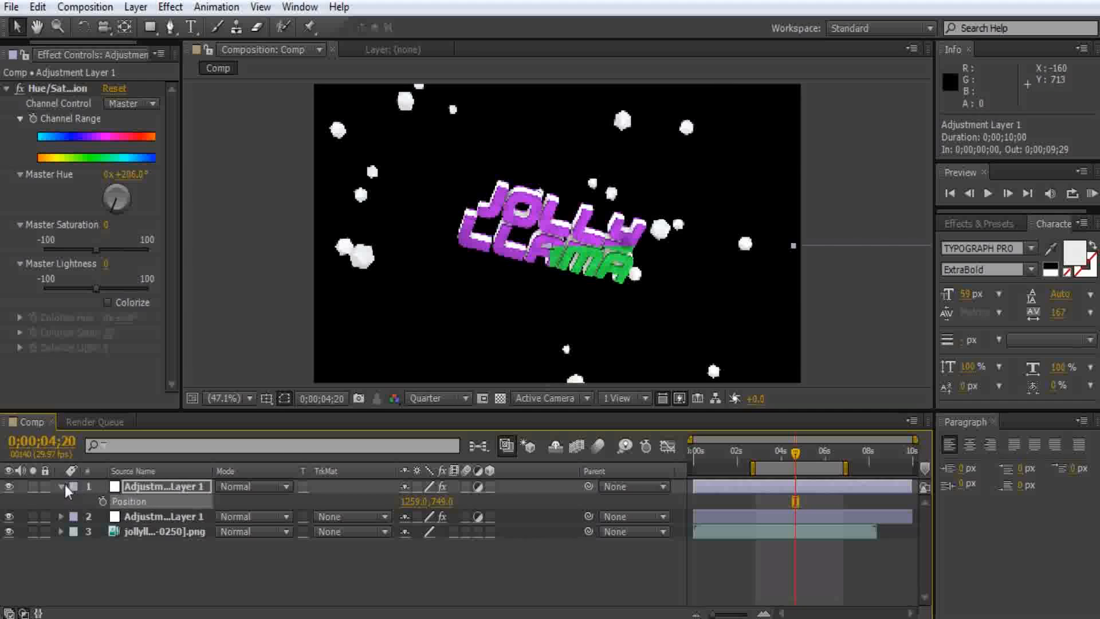
# Step: Reposition the other adjustment layer and rotate its Master Hue to about +261° for blue
pyautogui.click(62, 517)
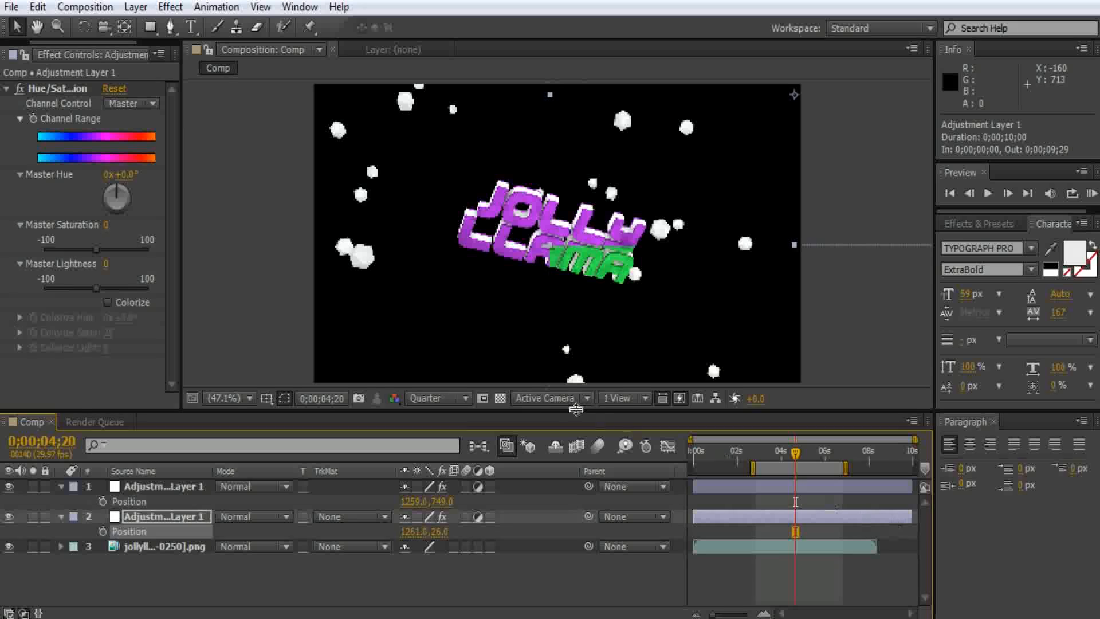
pyautogui.click(436, 397)
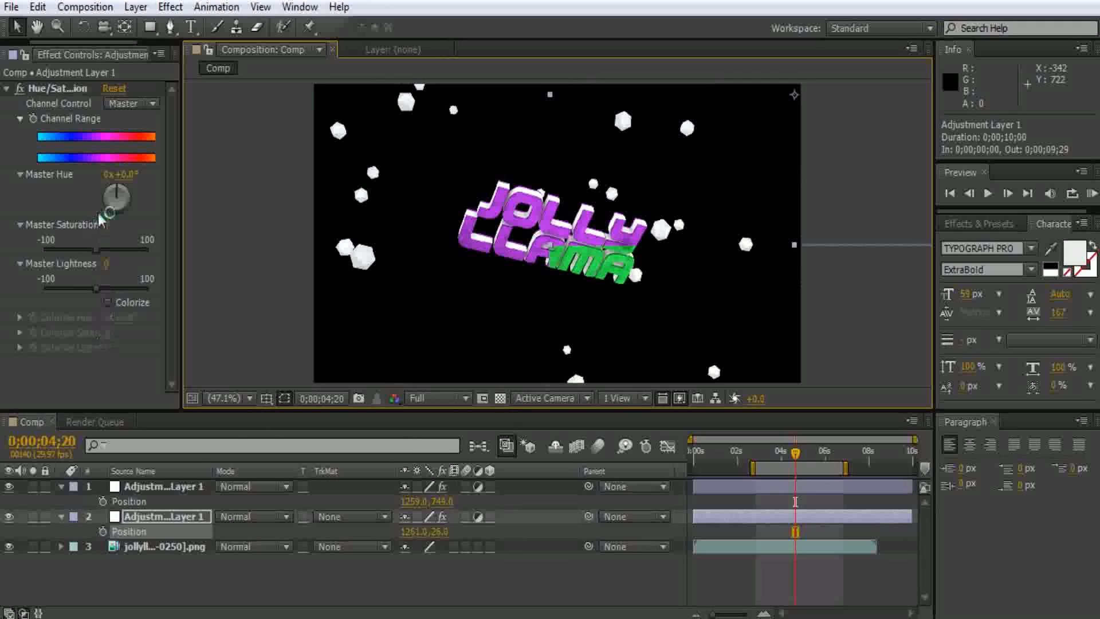
pyautogui.moveTo(116, 200); pyautogui.dragTo(73, 200)
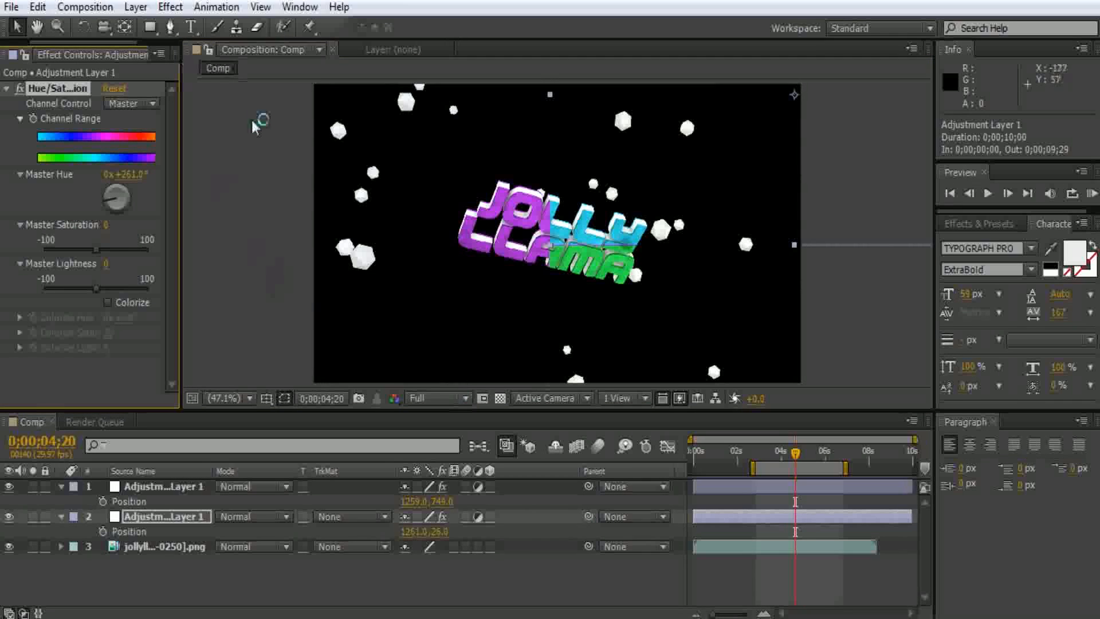
pyautogui.click(164, 517)
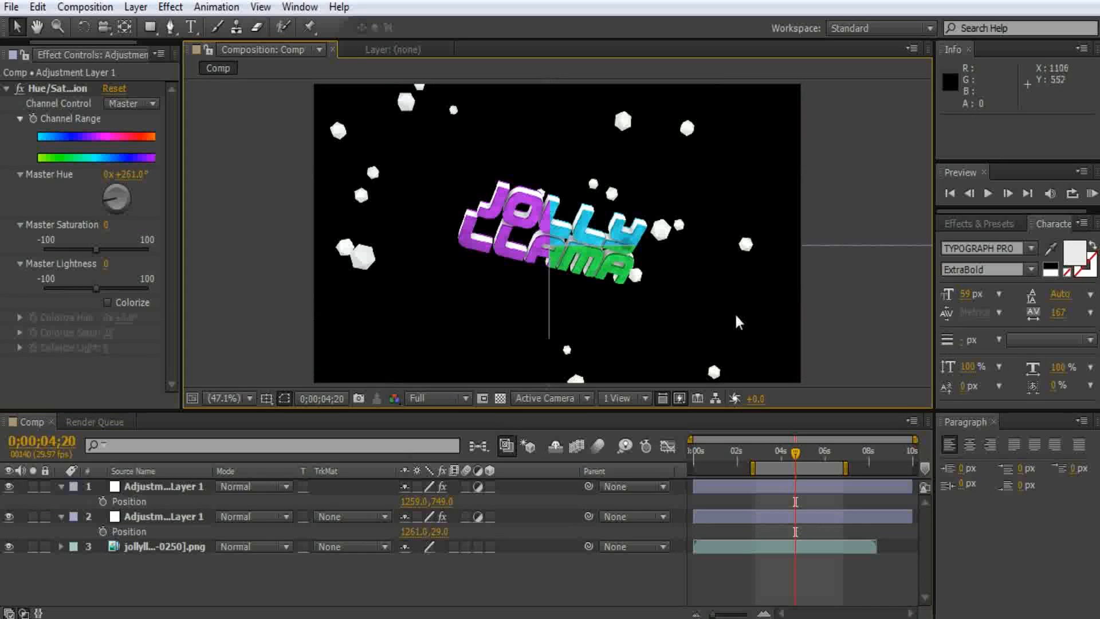
pyautogui.moveTo(136, 498)
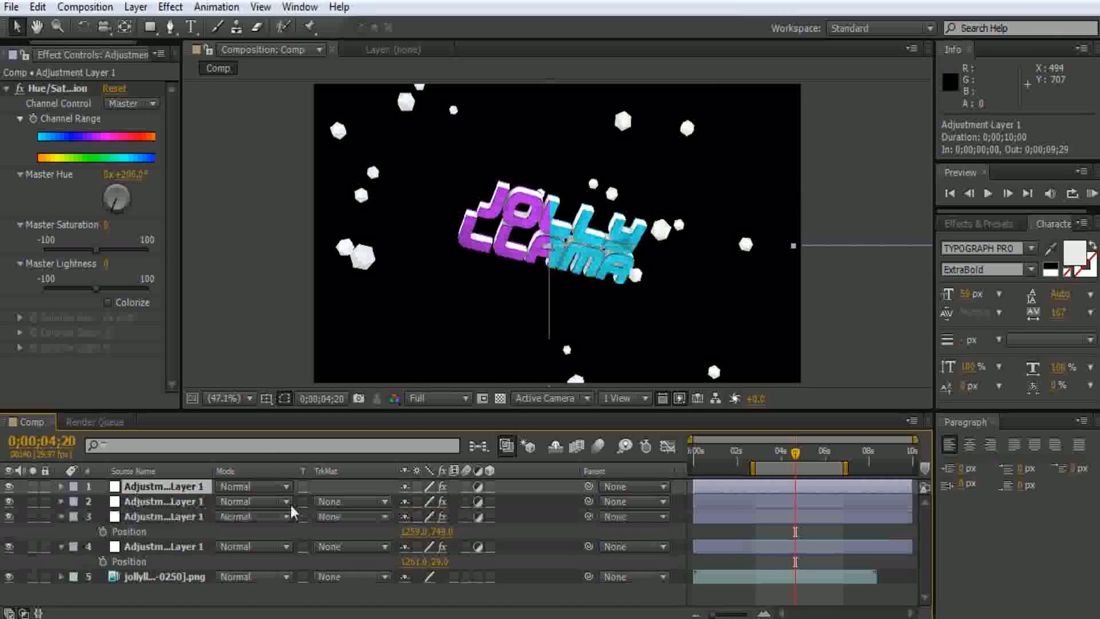
# Step: Duplicate the adjustment layer into four and position each over a different quadrant of the text
pyautogui.click(161, 501)
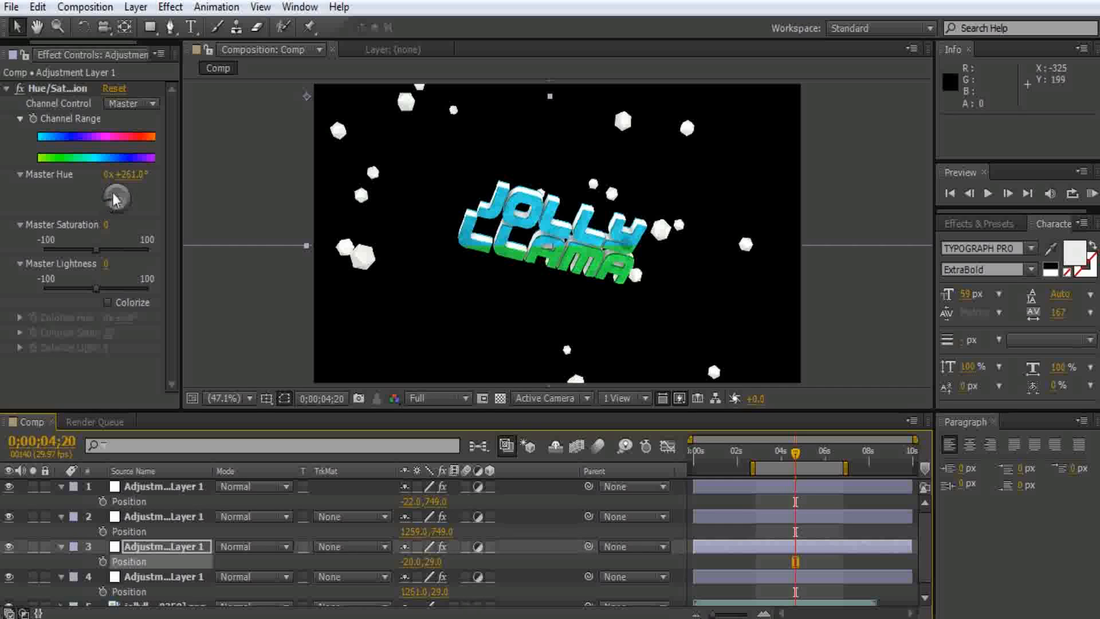
# Step: Set the layers' Master Hue to 0°, 206° and 141° for yellow, blue, green and red sections
pyautogui.moveTo(116, 198); pyautogui.dragTo(116, 198)
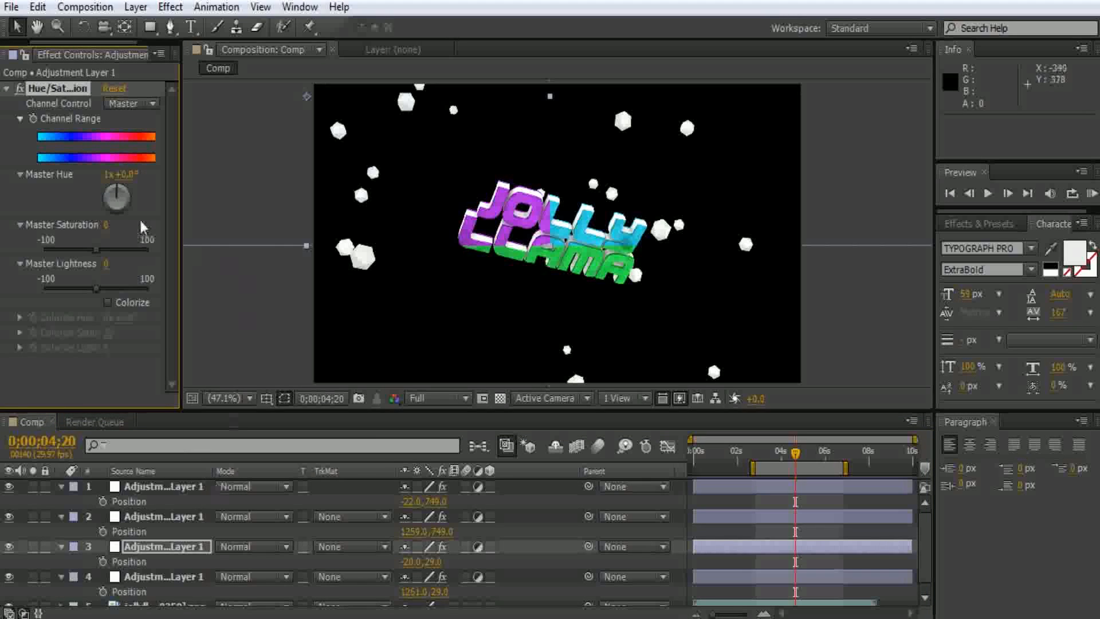
pyautogui.moveTo(117, 198); pyautogui.dragTo(106, 189)
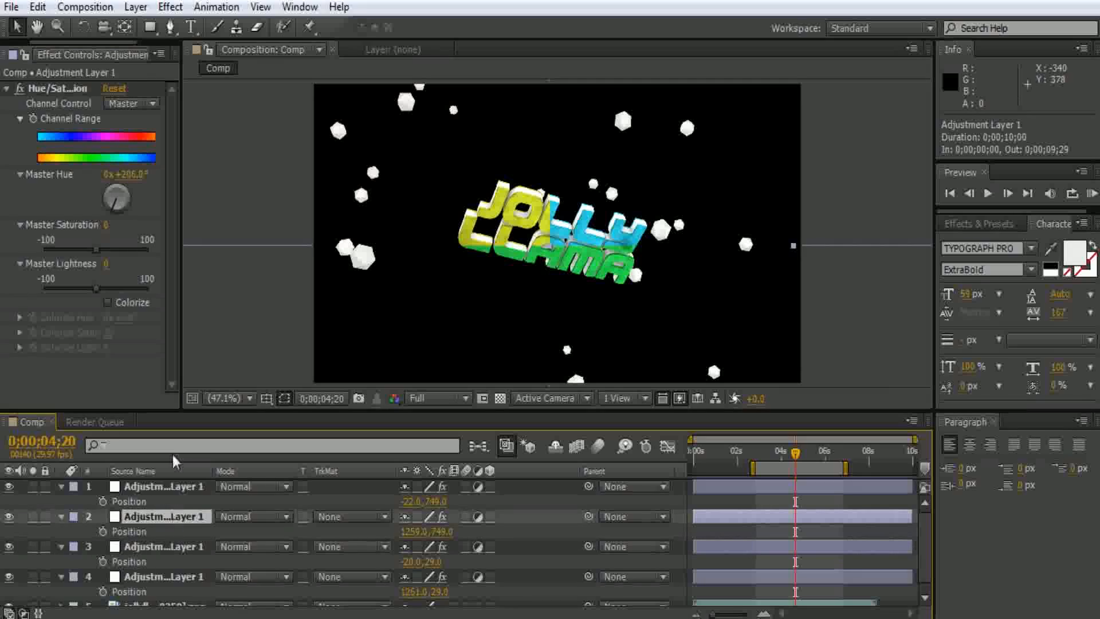
pyautogui.moveTo(102, 174); pyautogui.dragTo(122, 174)
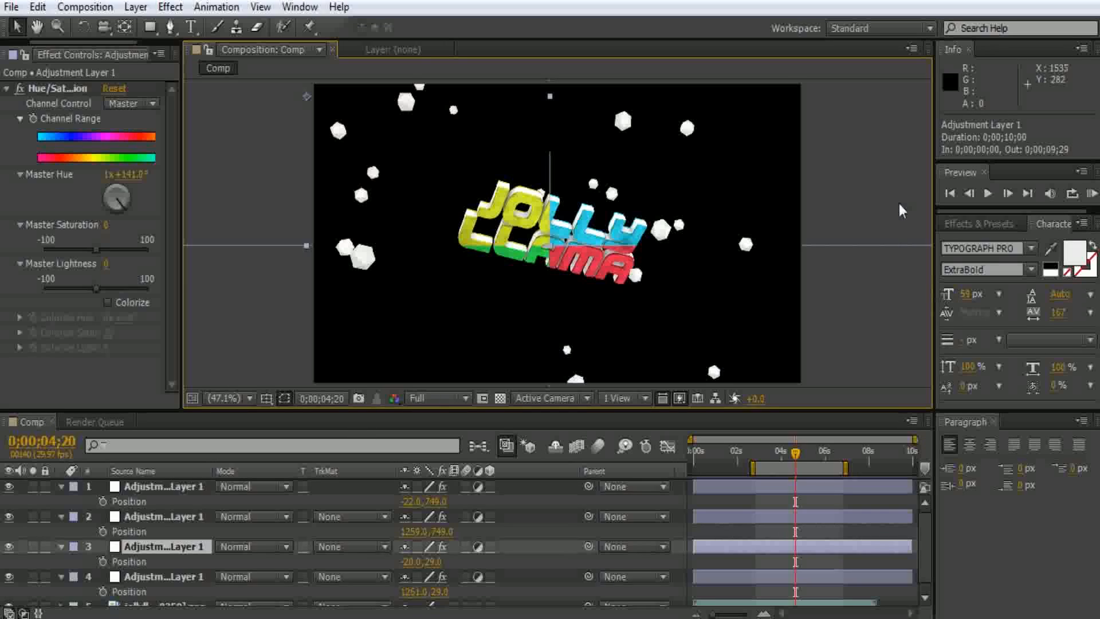
pyautogui.moveTo(353, 355)
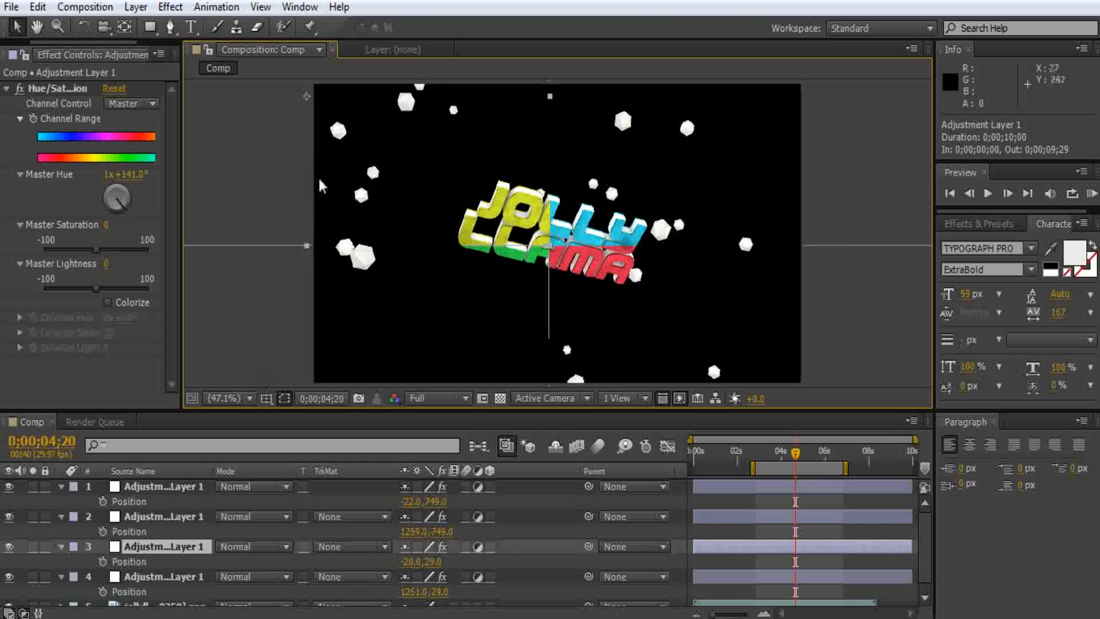
pyautogui.moveTo(639, 135)
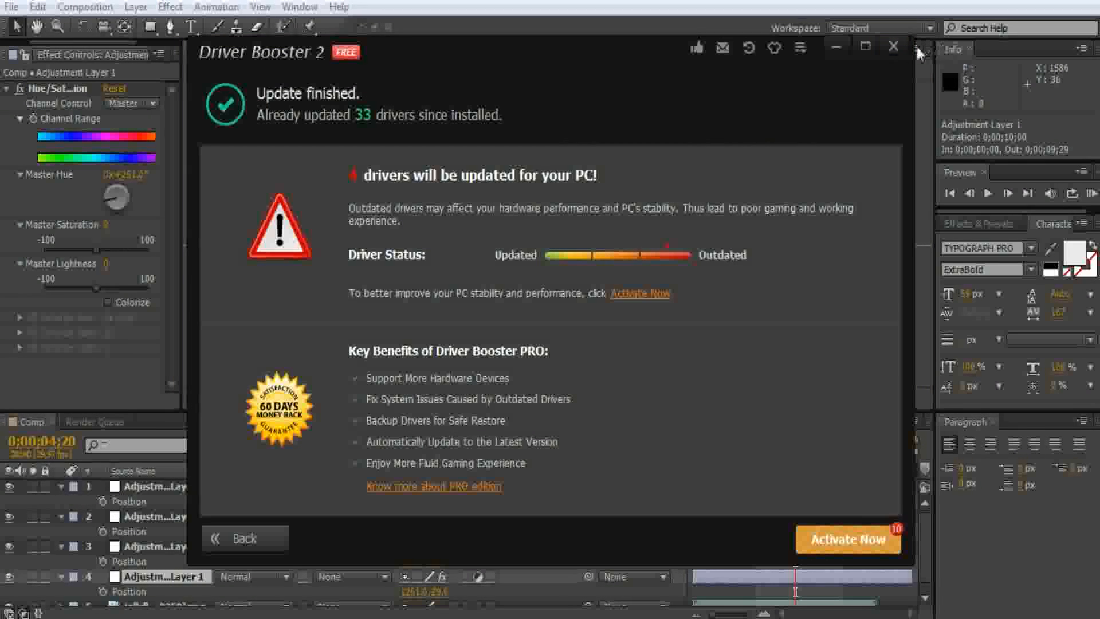
pyautogui.moveTo(790, 80)
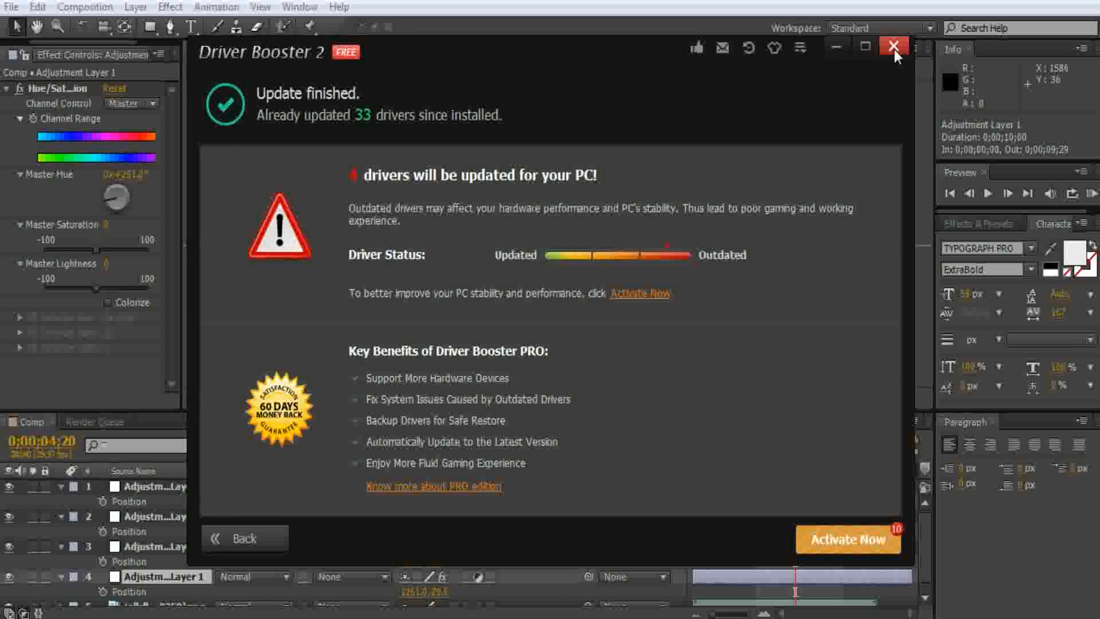
# Step: Dismiss the Driver Booster 2 update-finished notice and return to After Effects
pyautogui.click(892, 46)
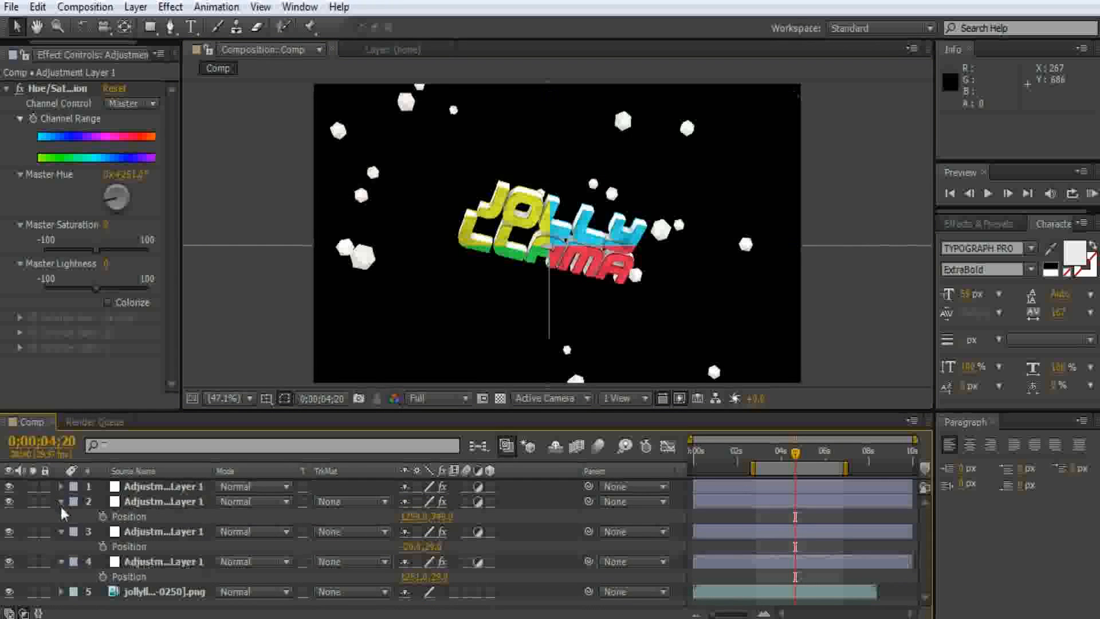
pyautogui.click(62, 513)
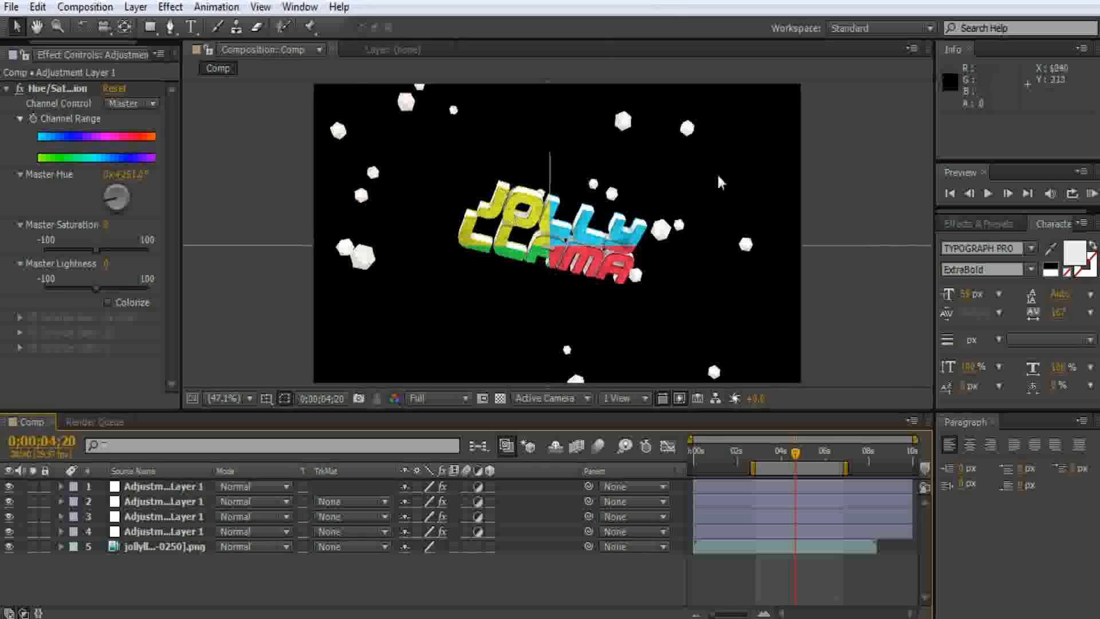
pyautogui.moveTo(273, 67)
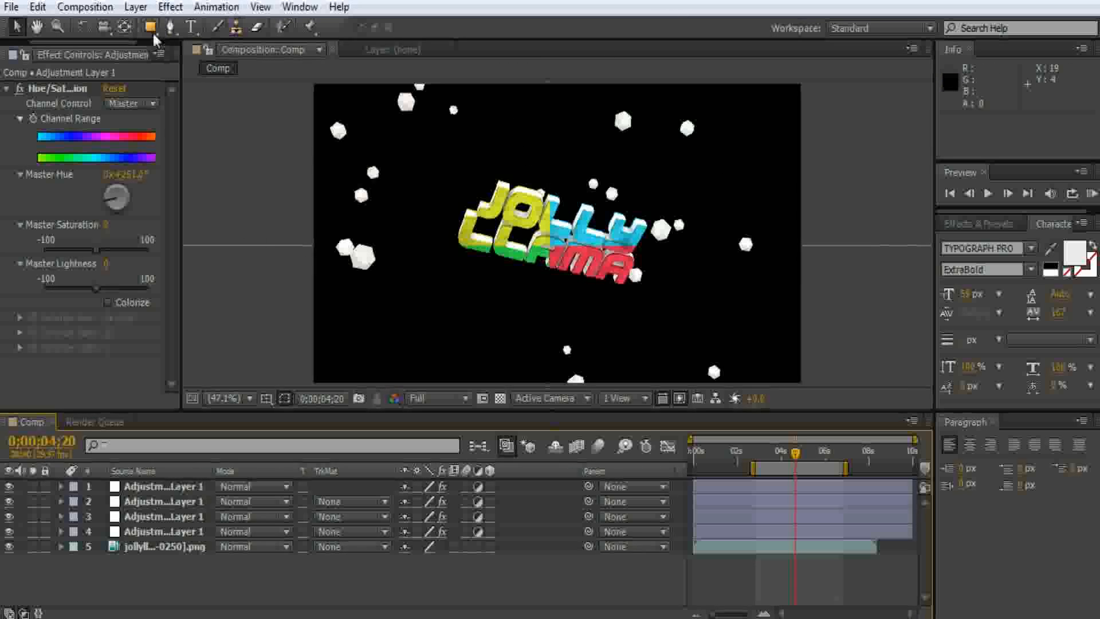
pyautogui.click(149, 26)
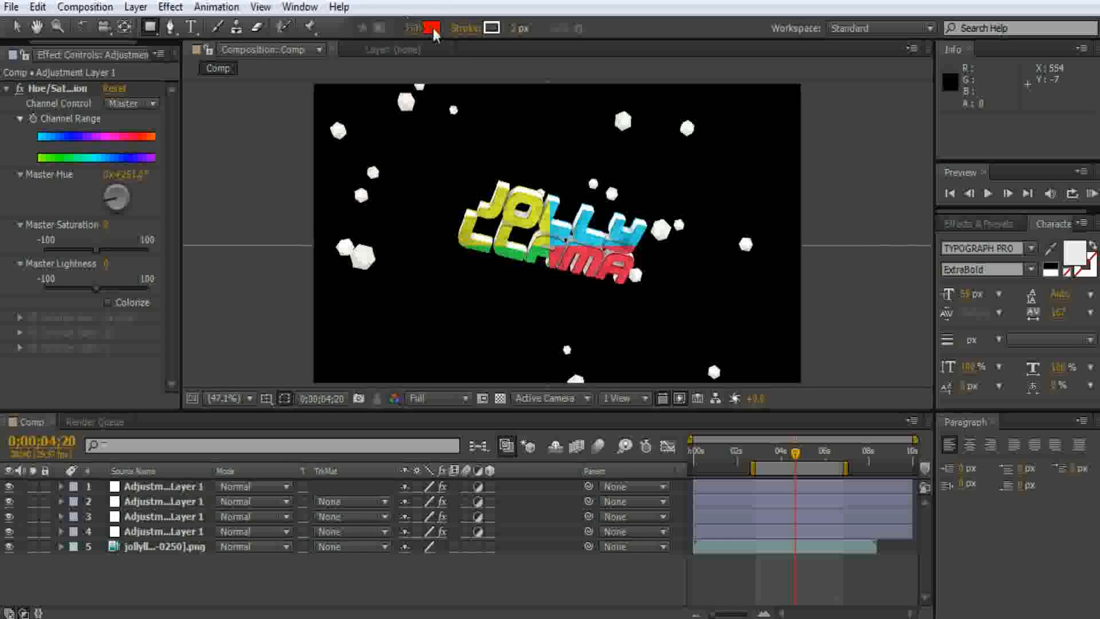
pyautogui.click(433, 27)
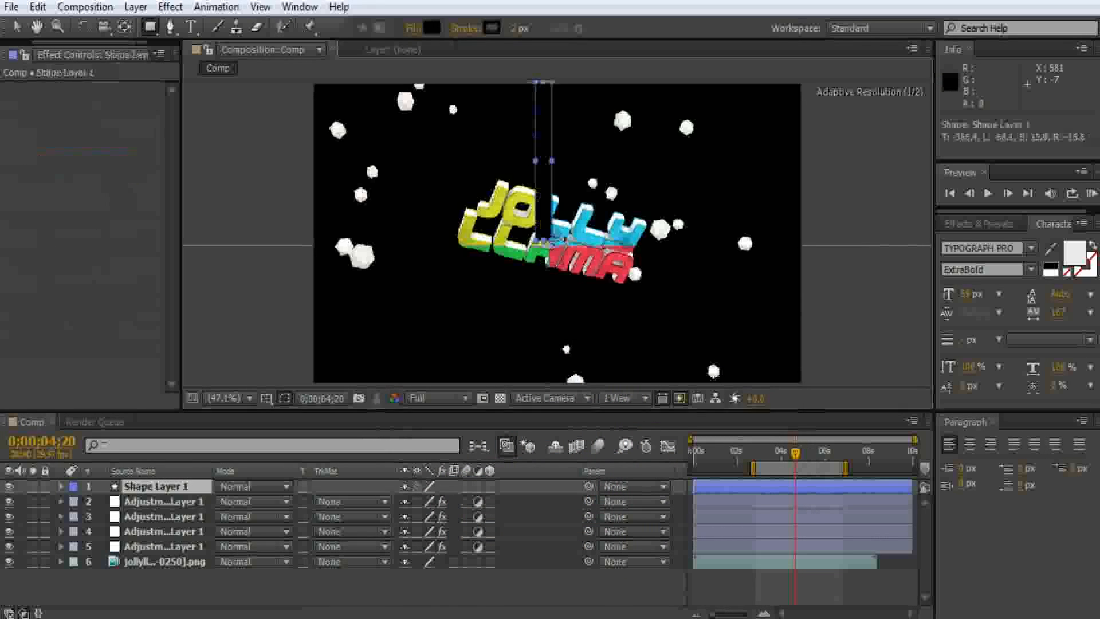
pyautogui.click(61, 486)
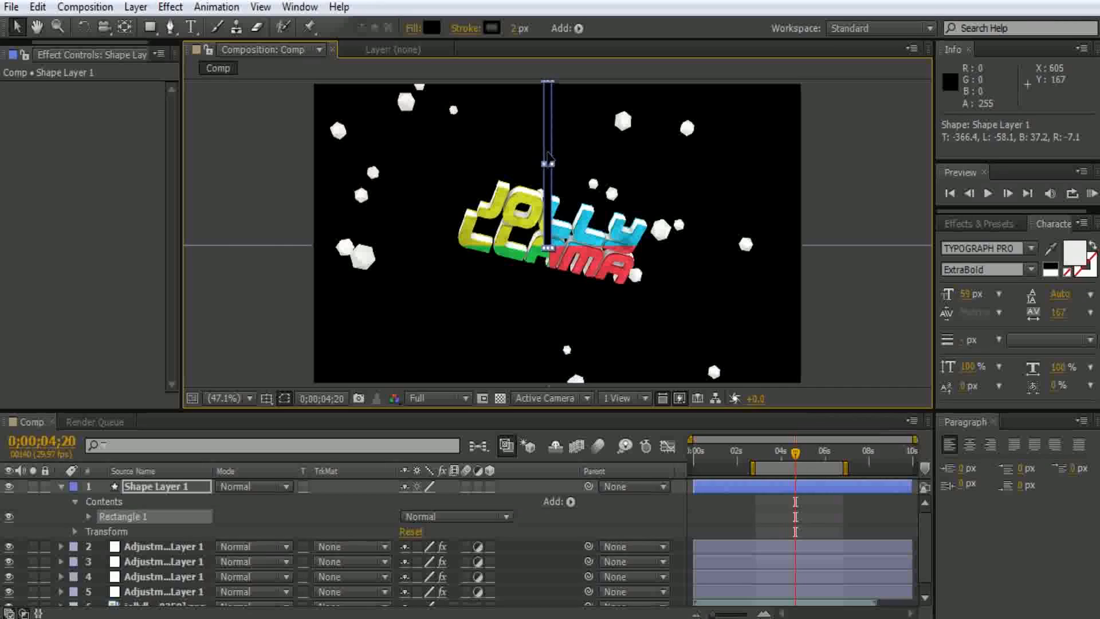
pyautogui.click(164, 591)
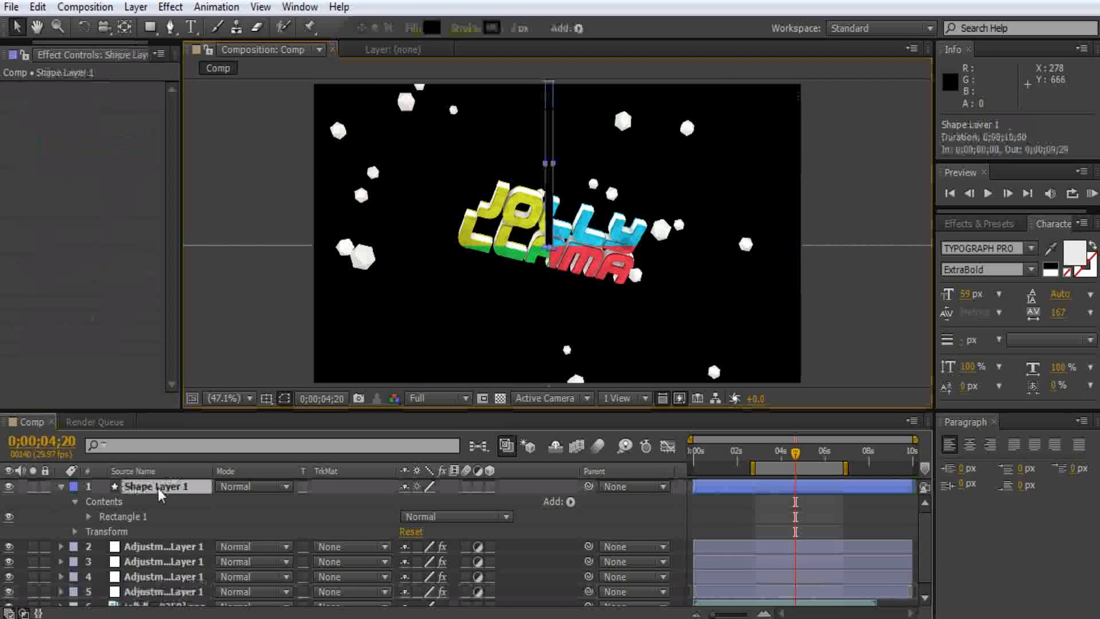
pyautogui.click(164, 486)
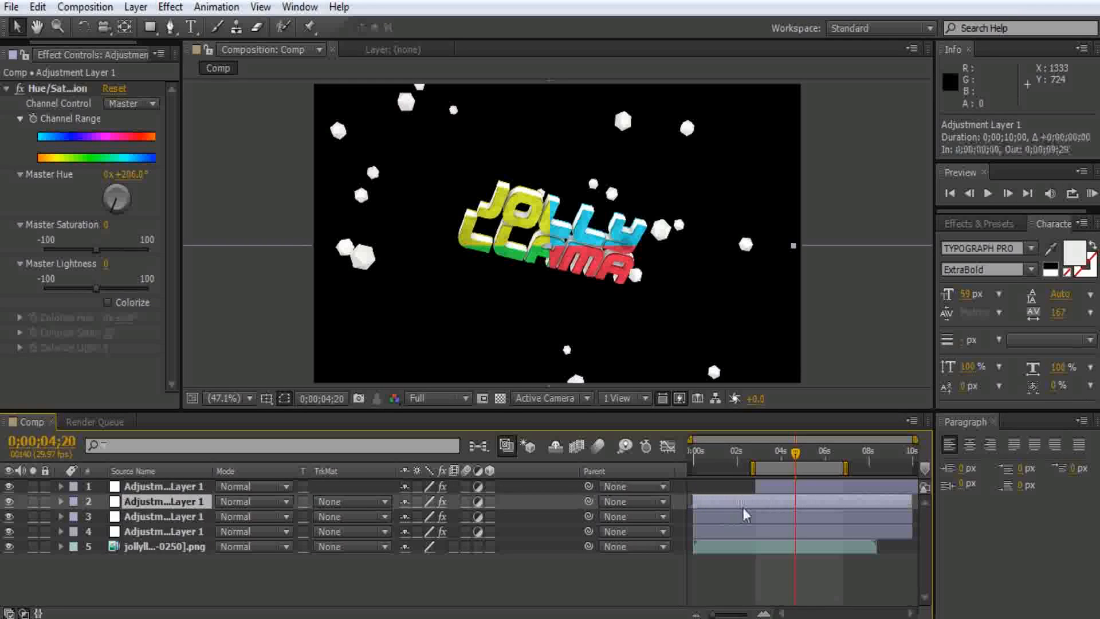
# Step: Offset the adjustment layers' in points in sequence and play the preview to check the colour shifts
pyautogui.moveTo(117, 198); pyautogui.dragTo(122, 182)
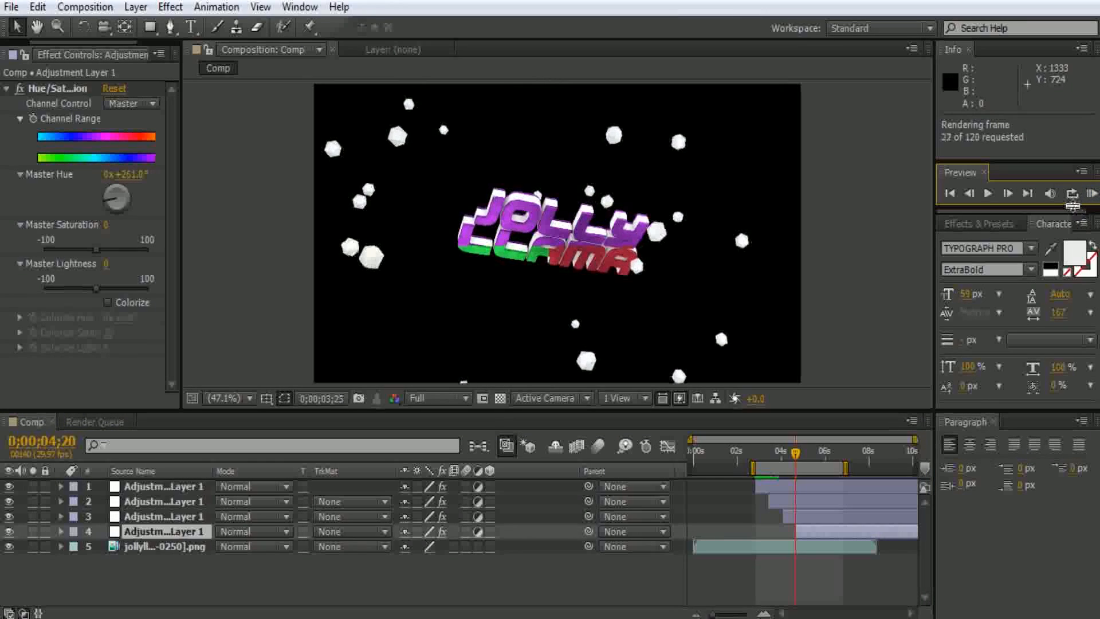
pyautogui.click(987, 193)
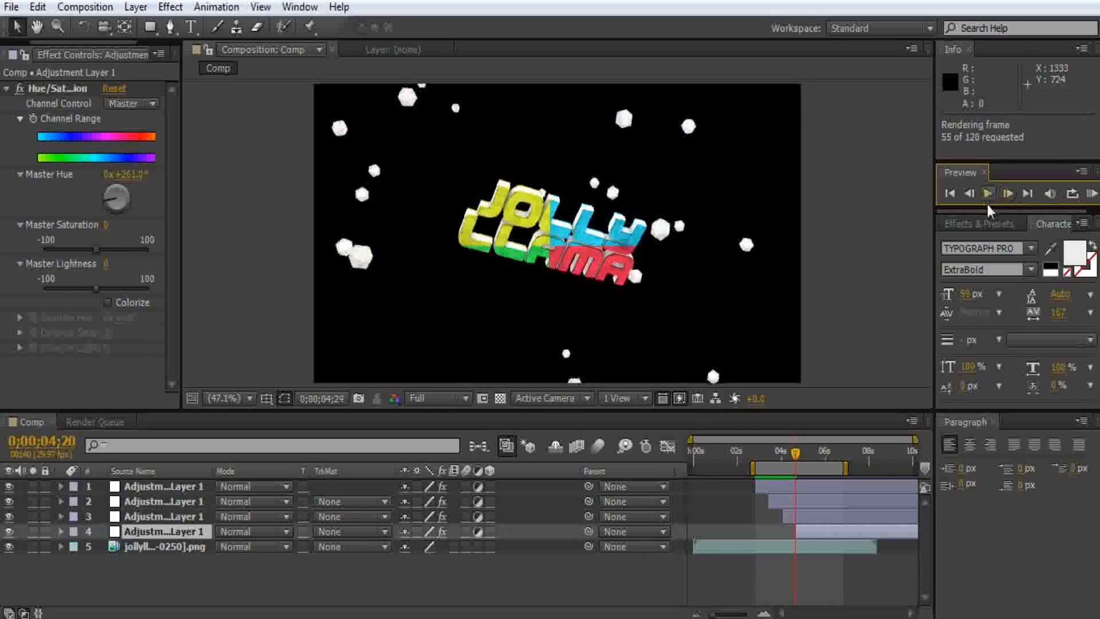
pyautogui.click(988, 195)
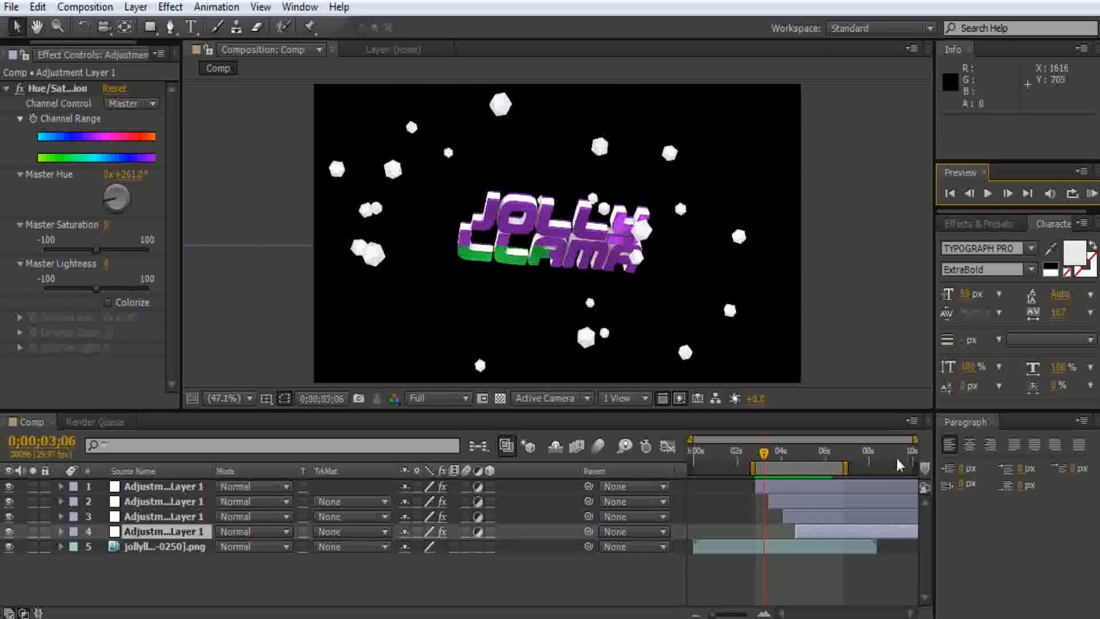
pyautogui.click(987, 193)
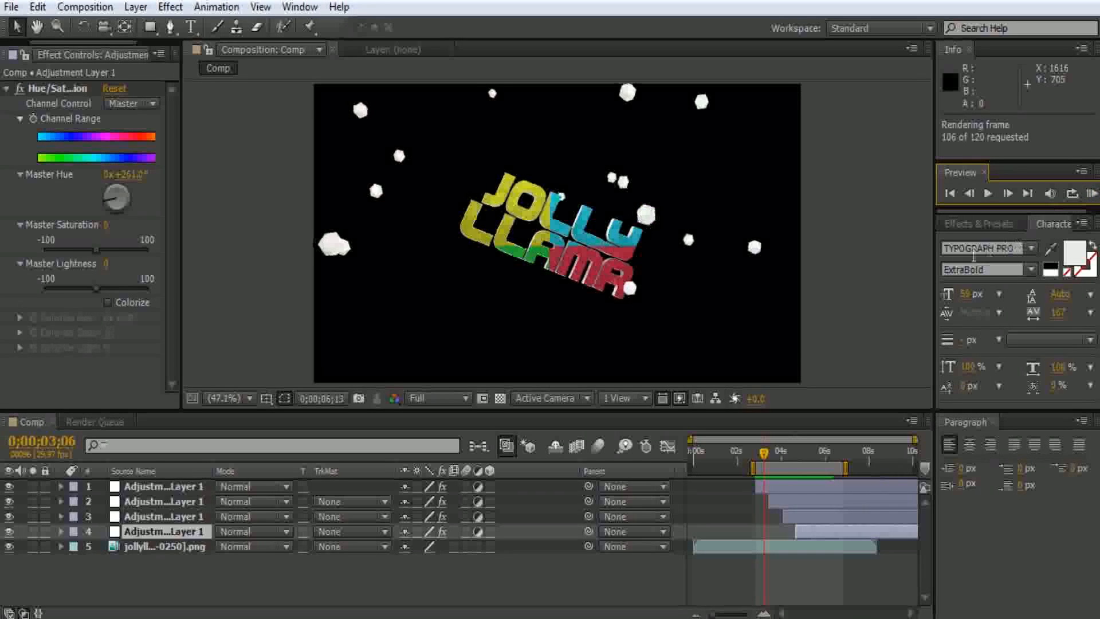
pyautogui.click(1008, 194)
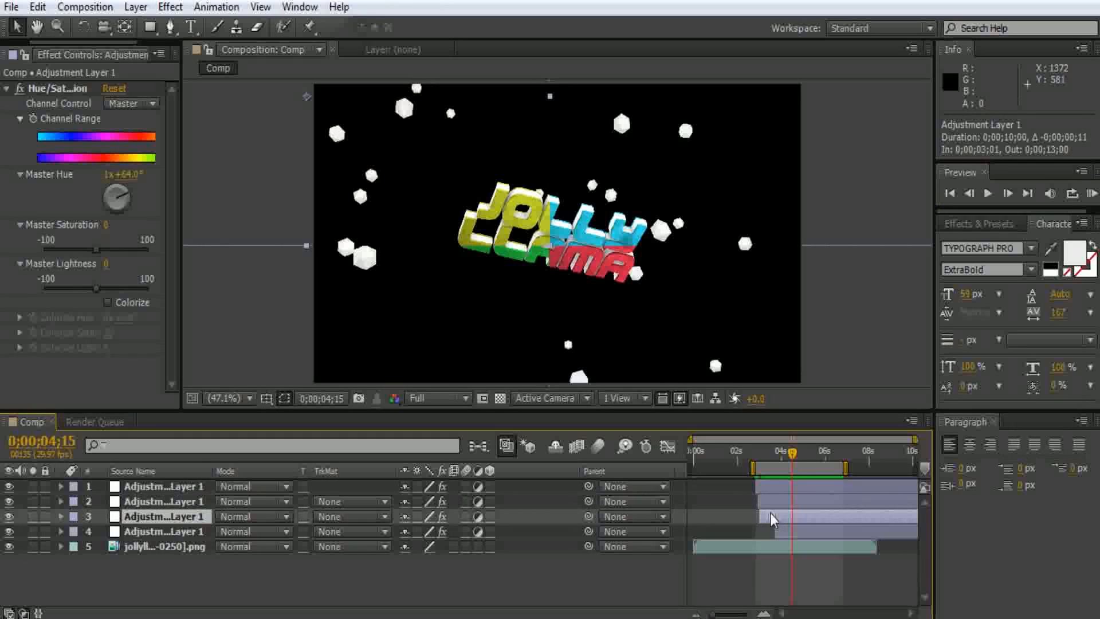
# Step: Shift the adjustment layers, including the third, further apart into a staircase and select the top layer
pyautogui.moveTo(117, 199); pyautogui.dragTo(126, 196)
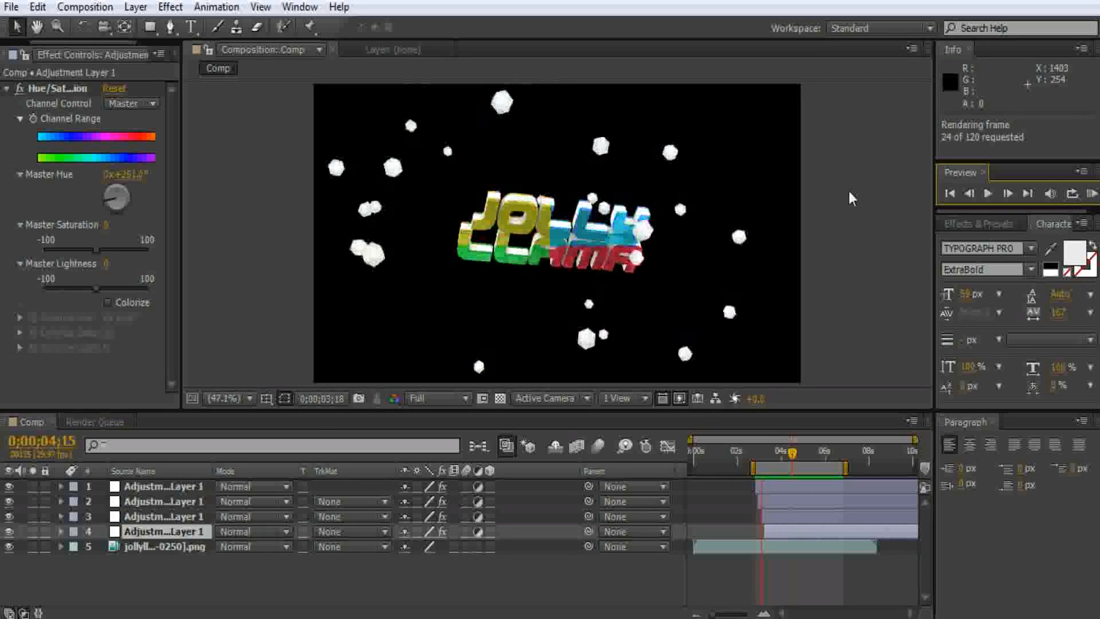
pyautogui.click(1091, 193)
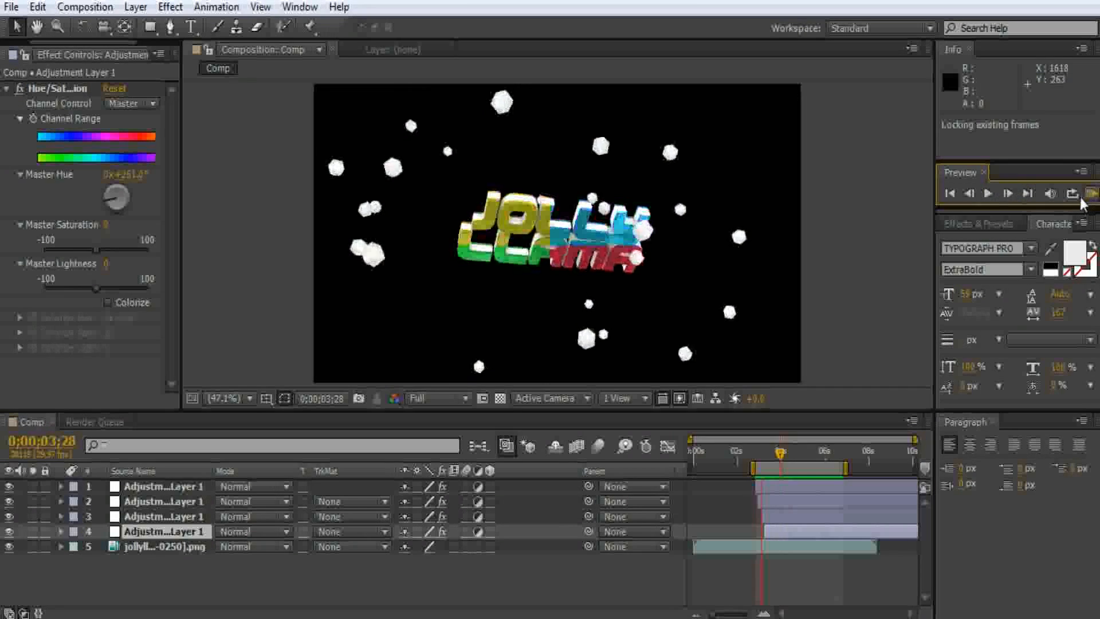
pyautogui.click(1091, 192)
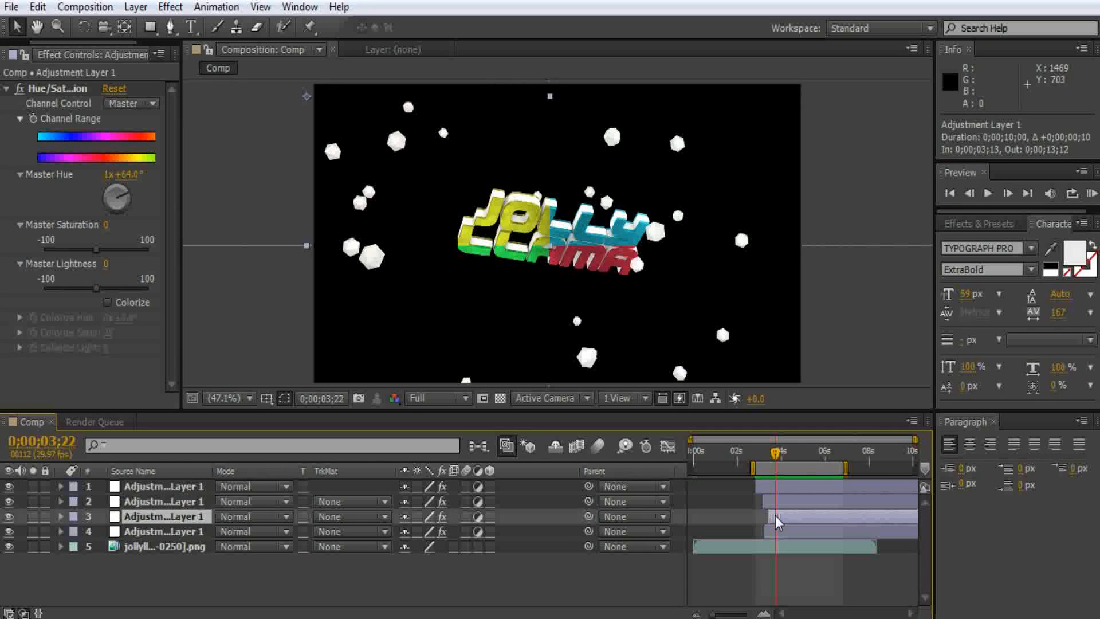
pyautogui.moveTo(117, 199); pyautogui.dragTo(123, 193)
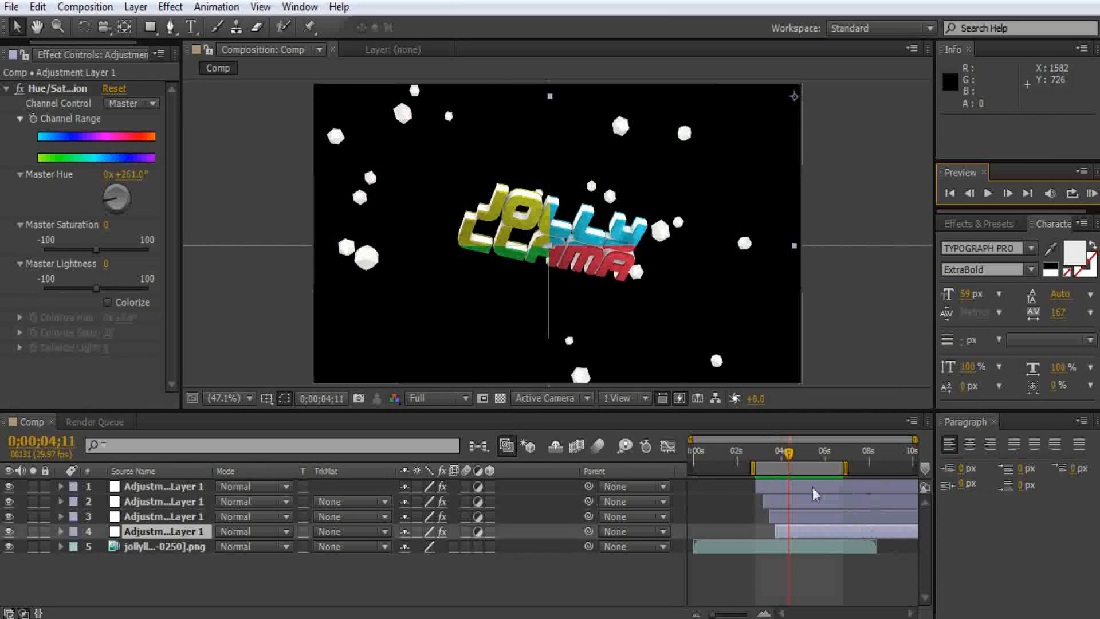
pyautogui.moveTo(783, 488)
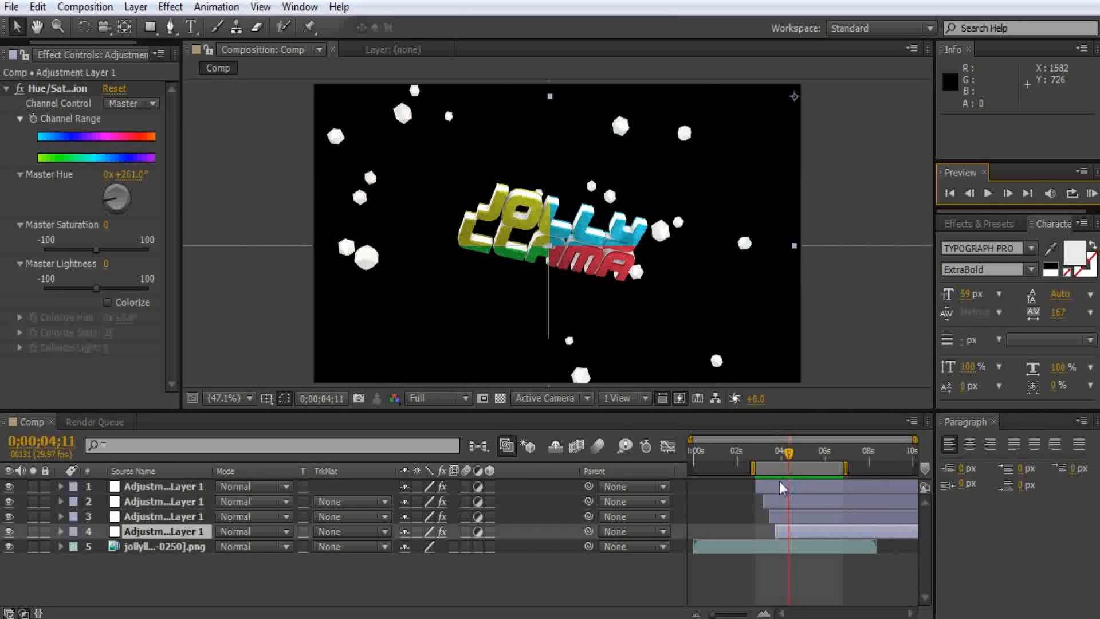
pyautogui.click(164, 485)
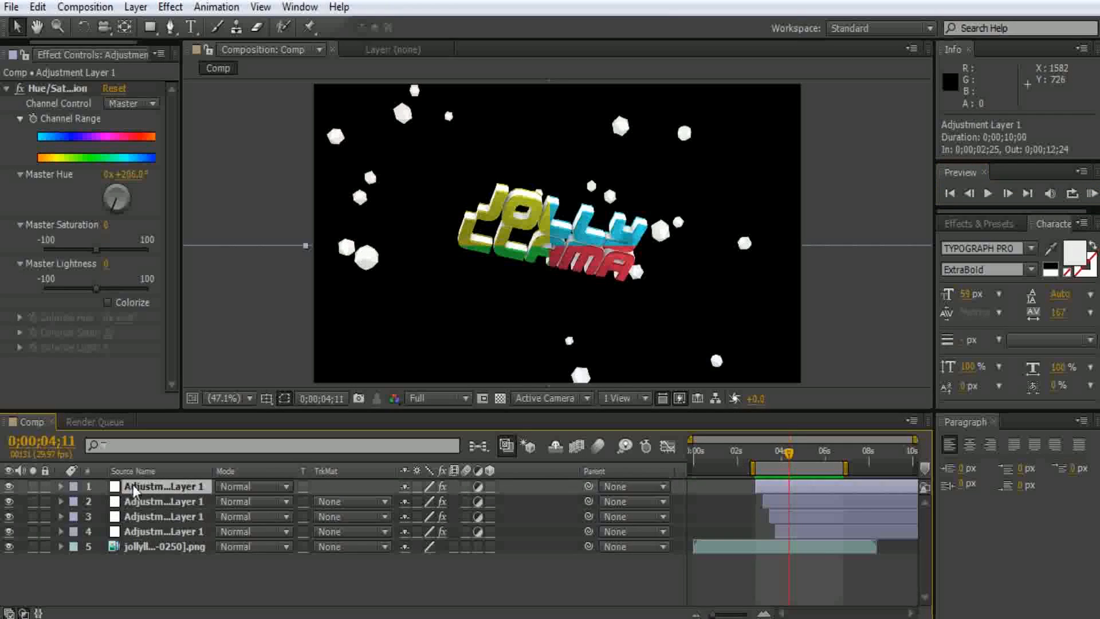
pyautogui.click(61, 486)
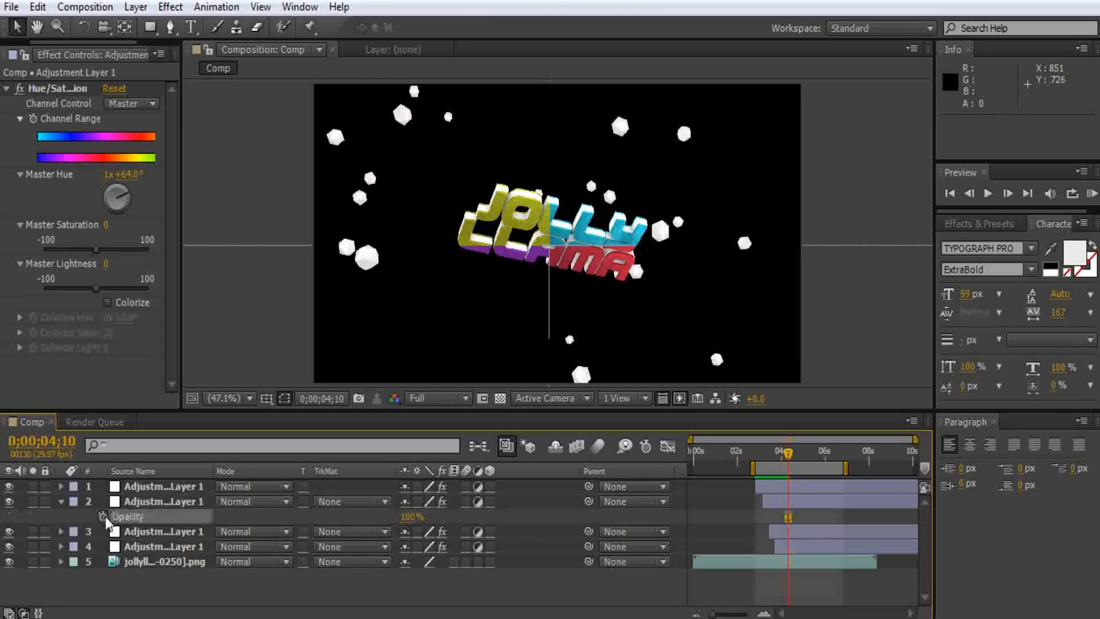
pyautogui.click(806, 454)
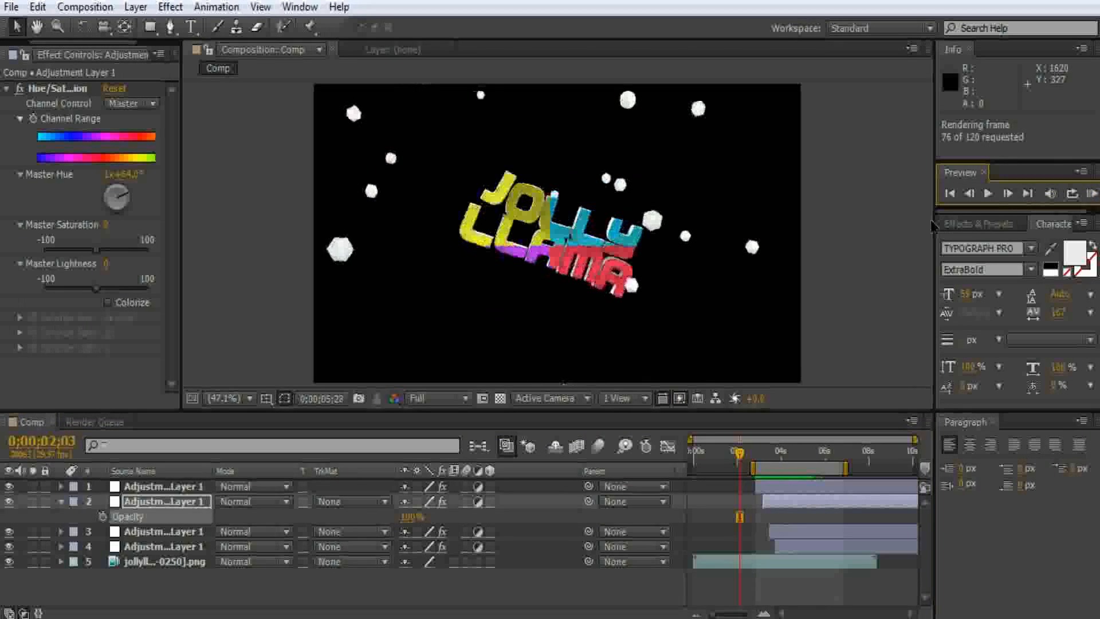
pyautogui.click(987, 193)
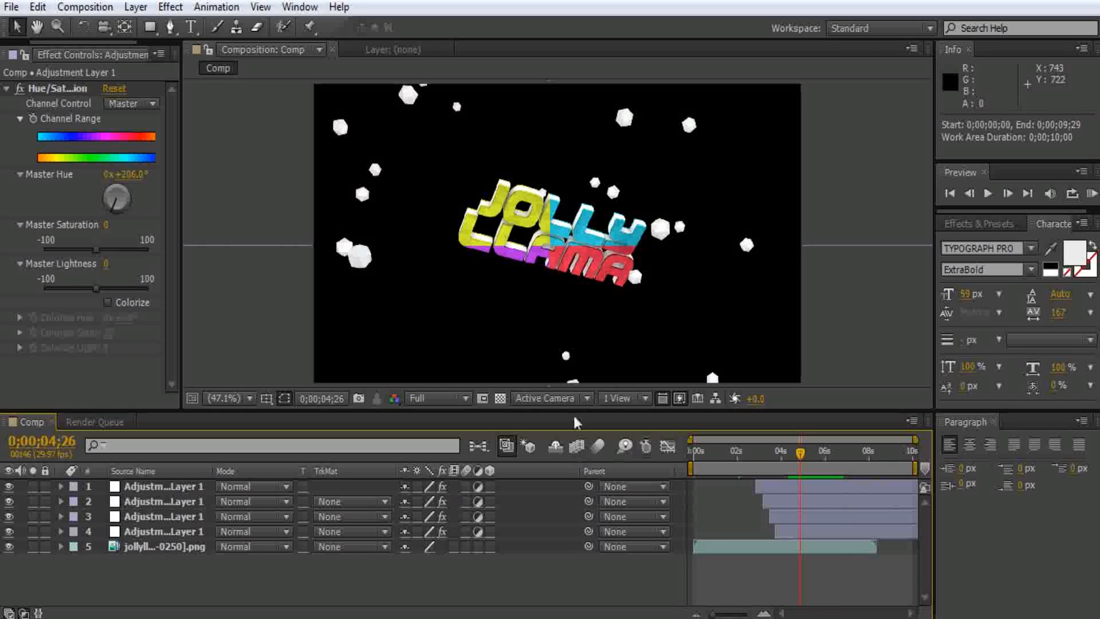
pyautogui.click(436, 397)
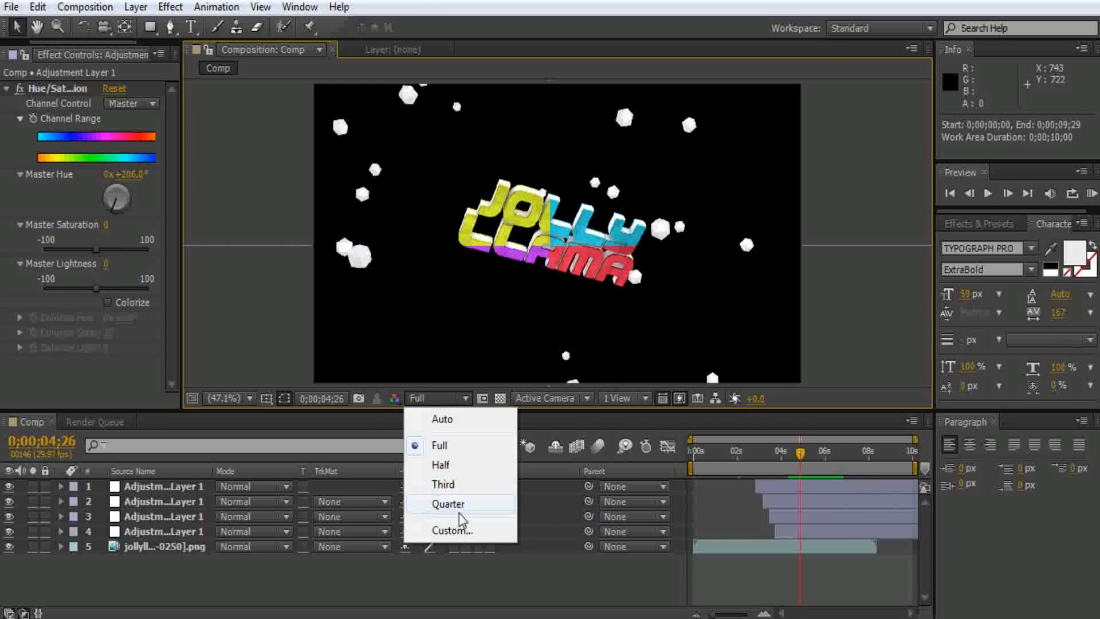
pyautogui.click(448, 503)
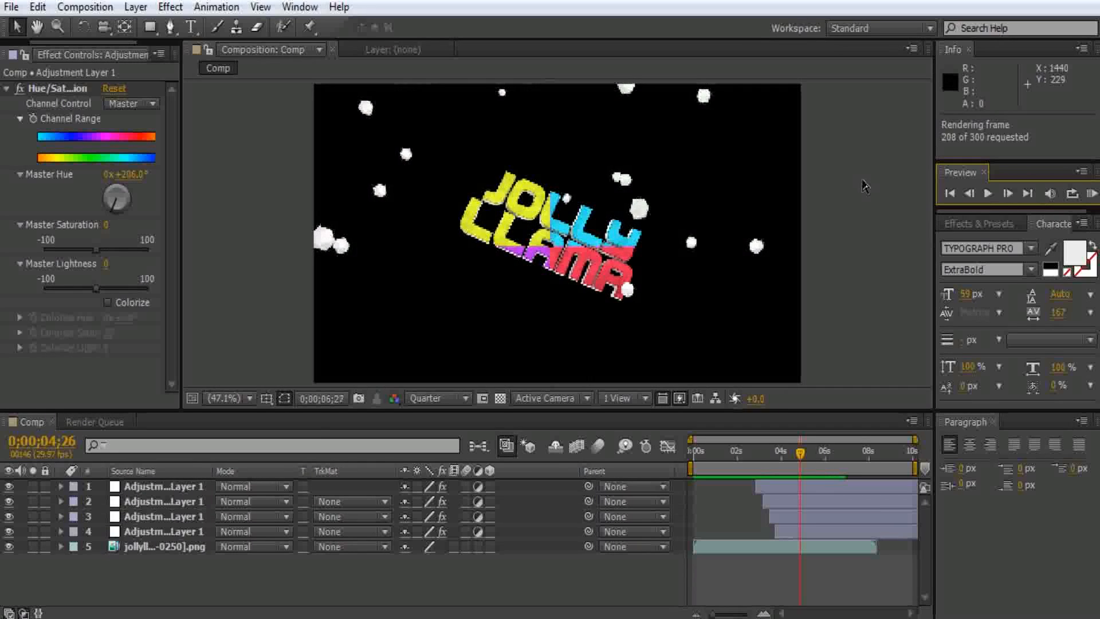
pyautogui.click(988, 193)
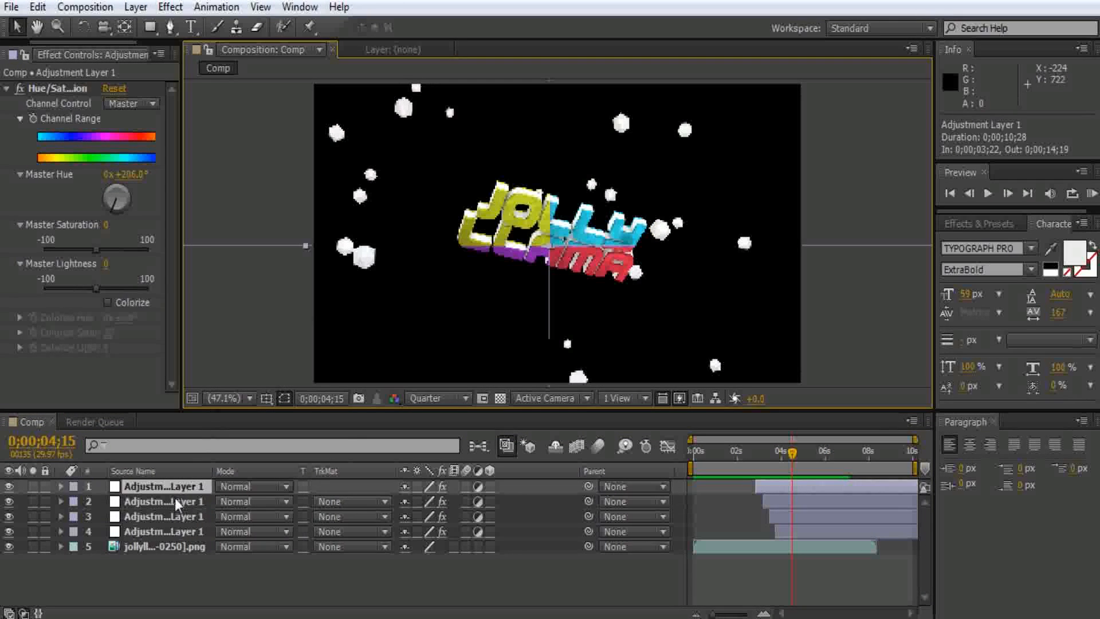
pyautogui.click(60, 486)
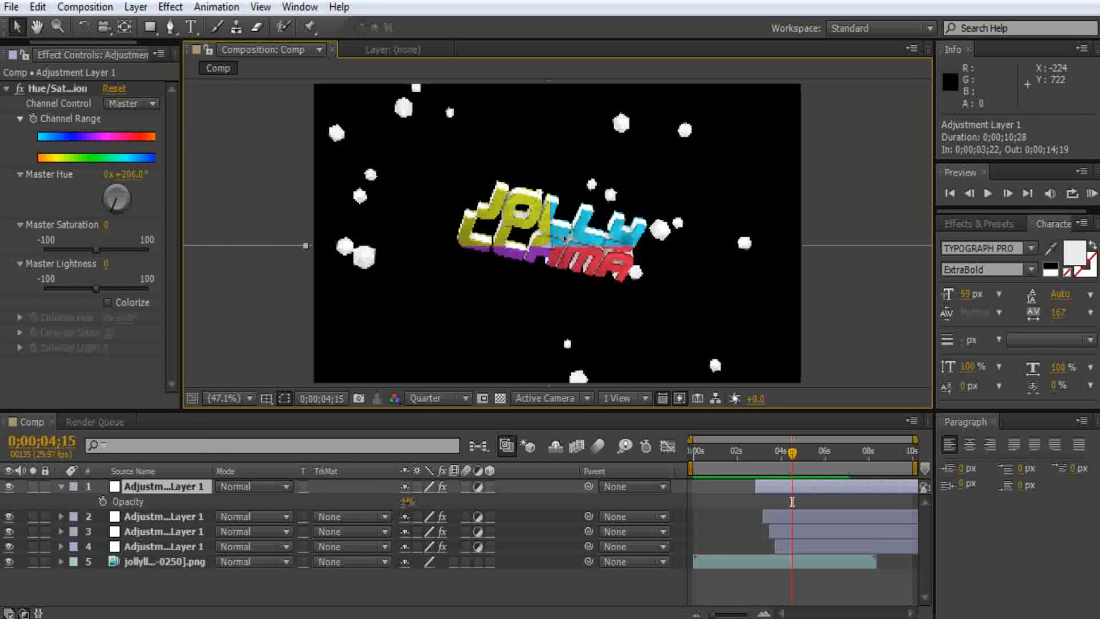
pyautogui.click(62, 485)
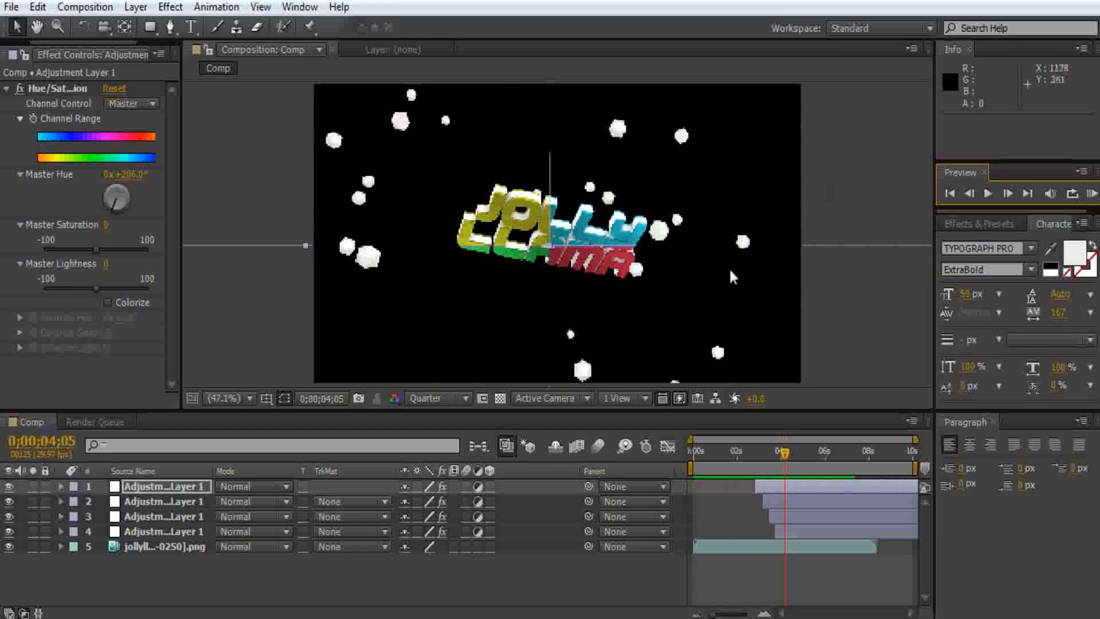
pyautogui.click(436, 398)
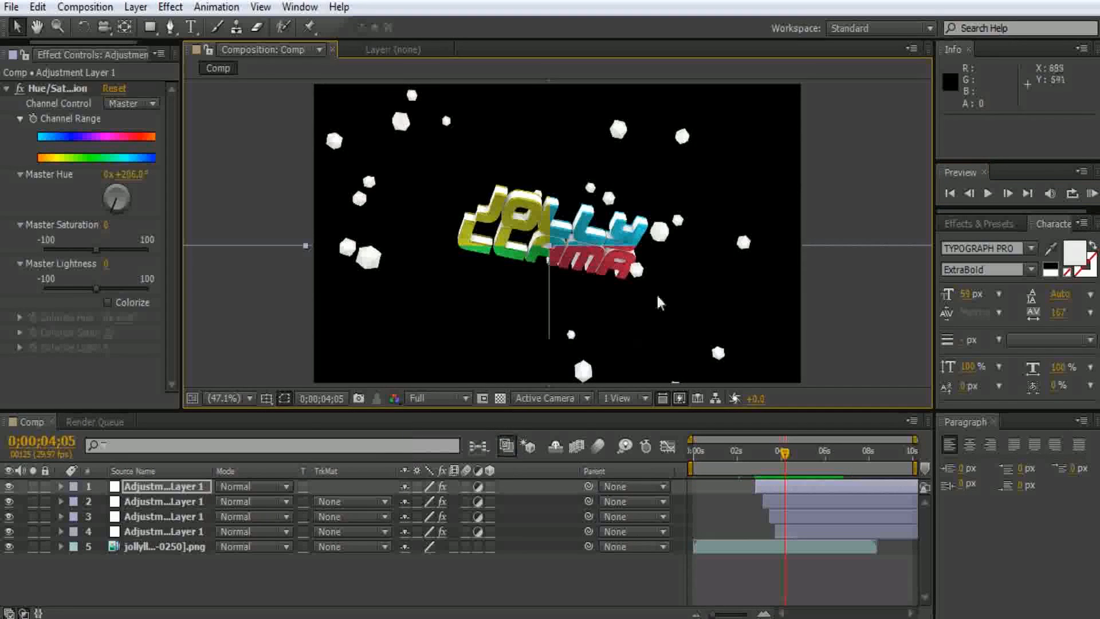
pyautogui.moveTo(631, 299)
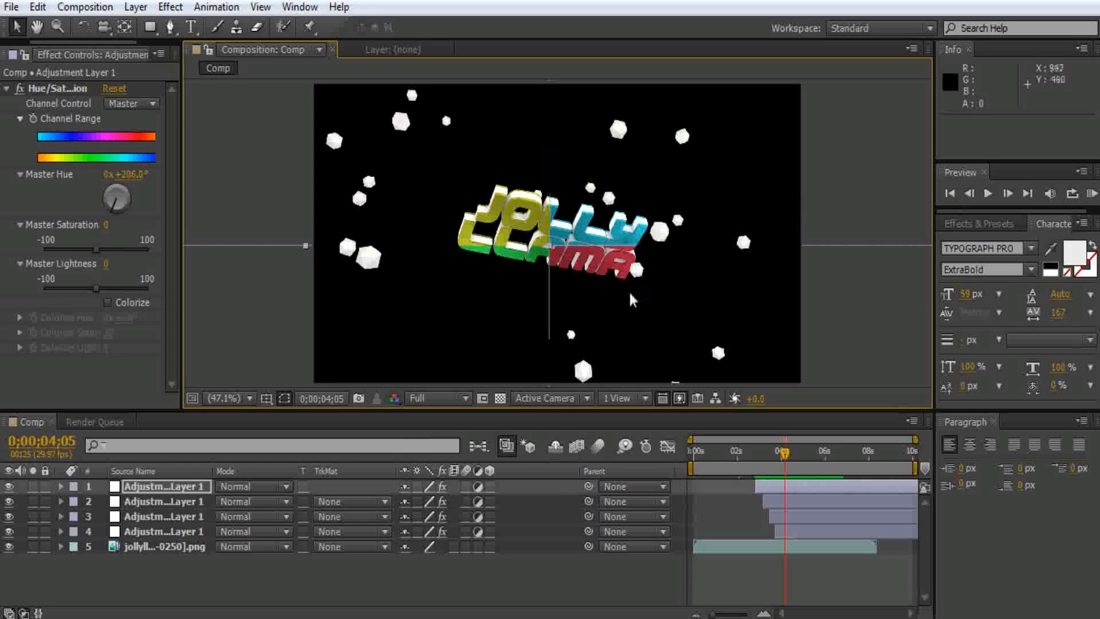
pyautogui.moveTo(7, 330)
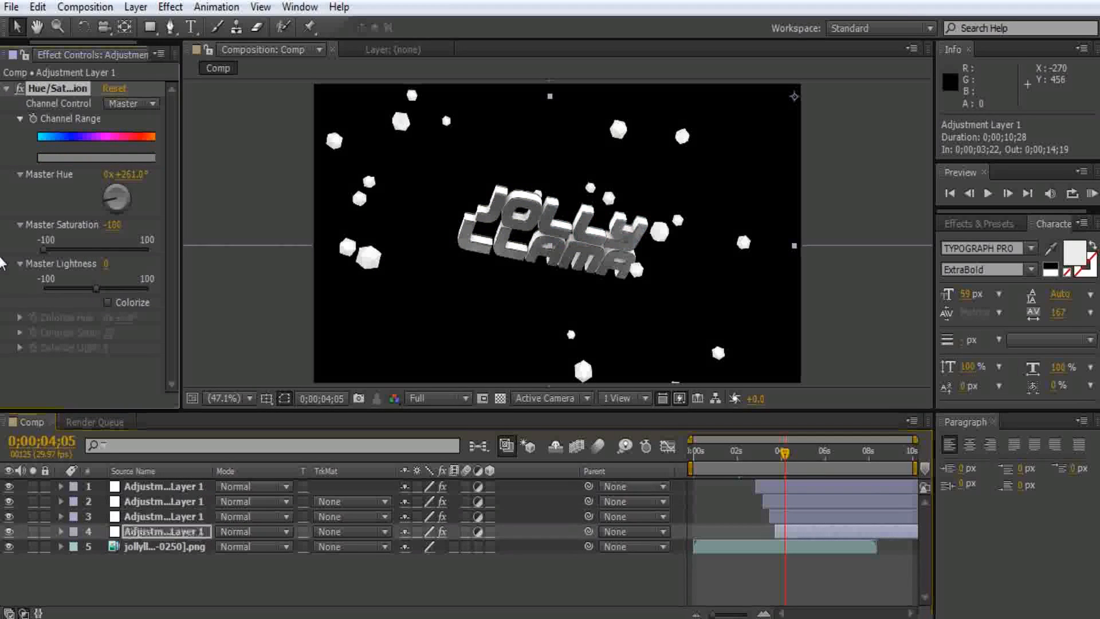
pyautogui.moveTo(32, 242)
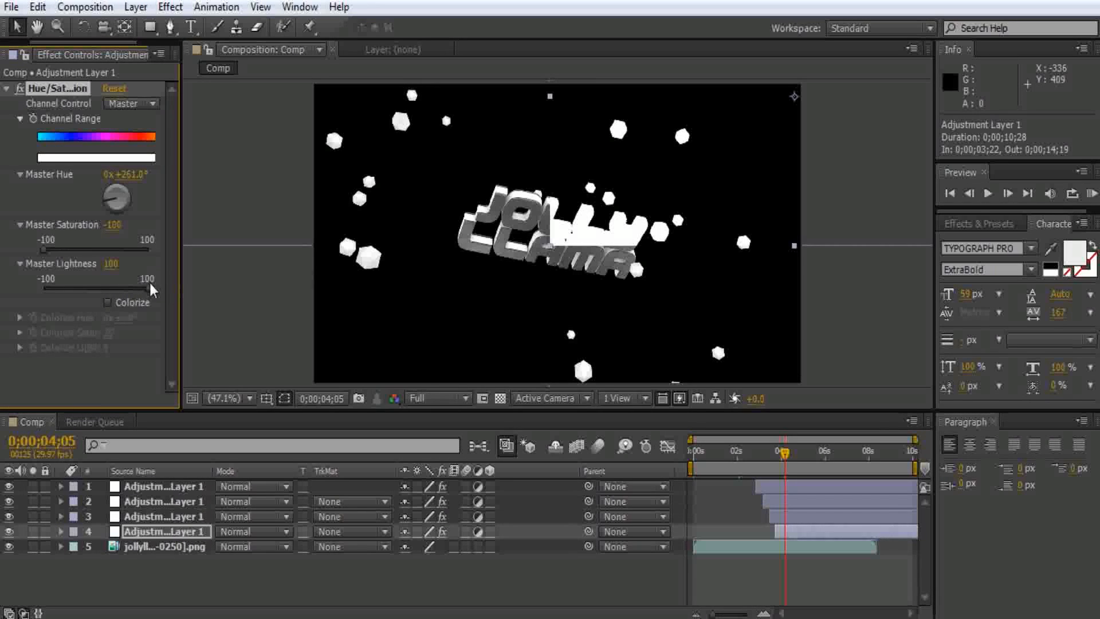
# Step: Toggle Colorize on to try tinting the gray title, then turn it back off
pyautogui.click(107, 302)
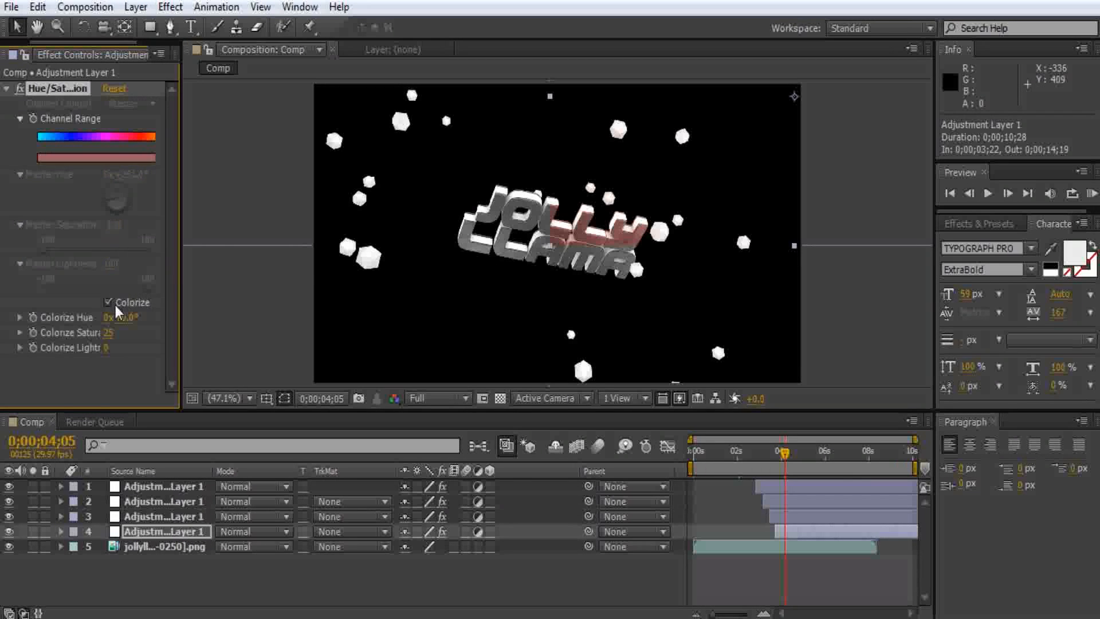
pyautogui.click(108, 303)
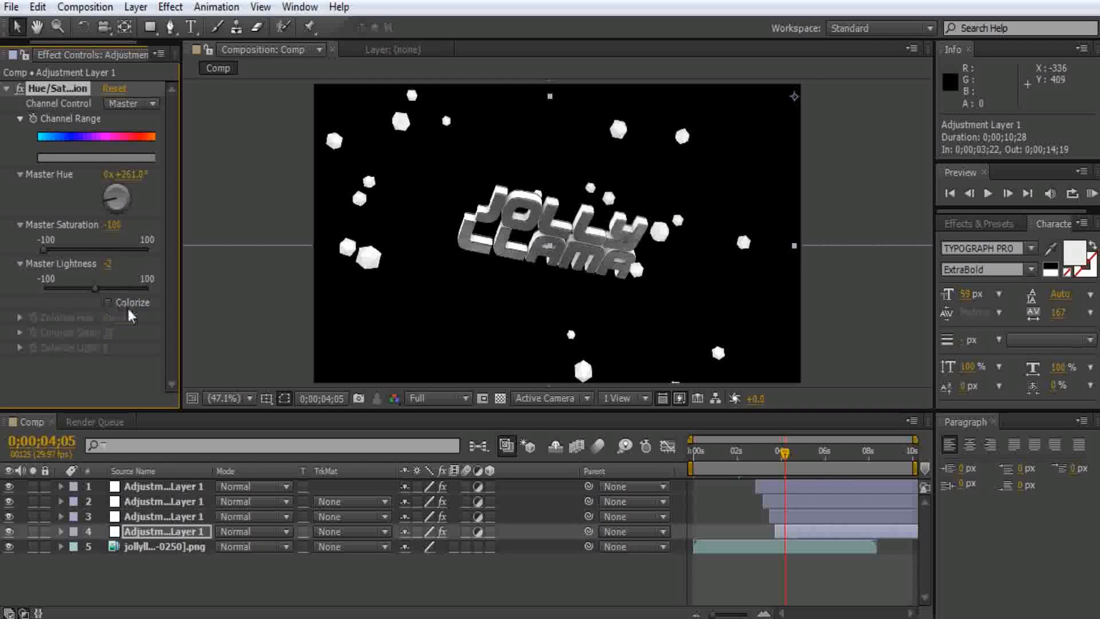
pyautogui.moveTo(996, 23)
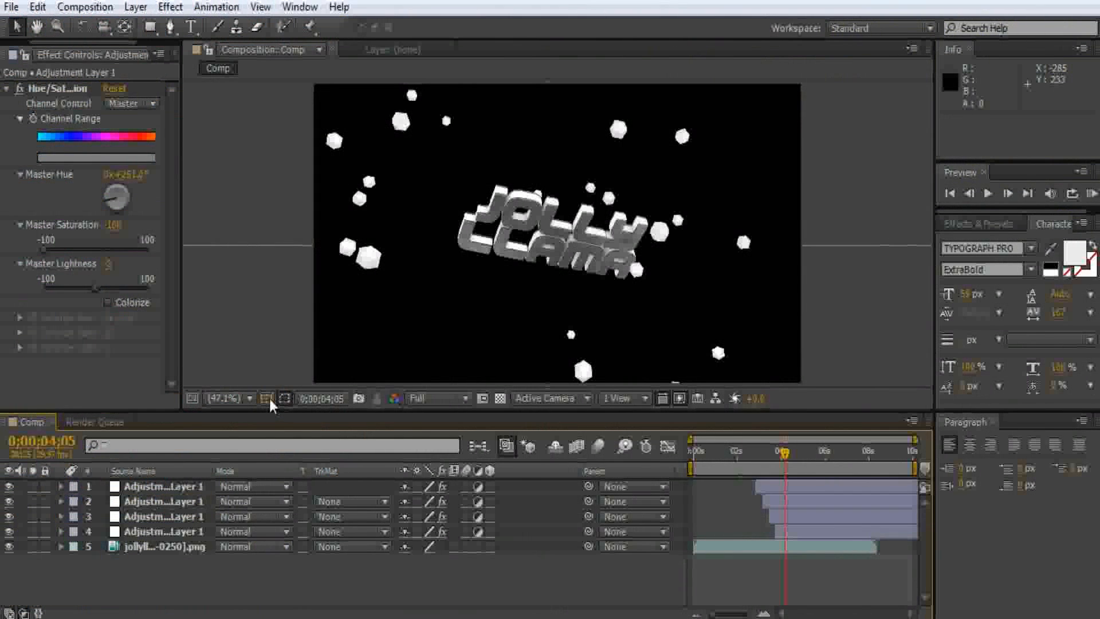
pyautogui.moveTo(285, 398)
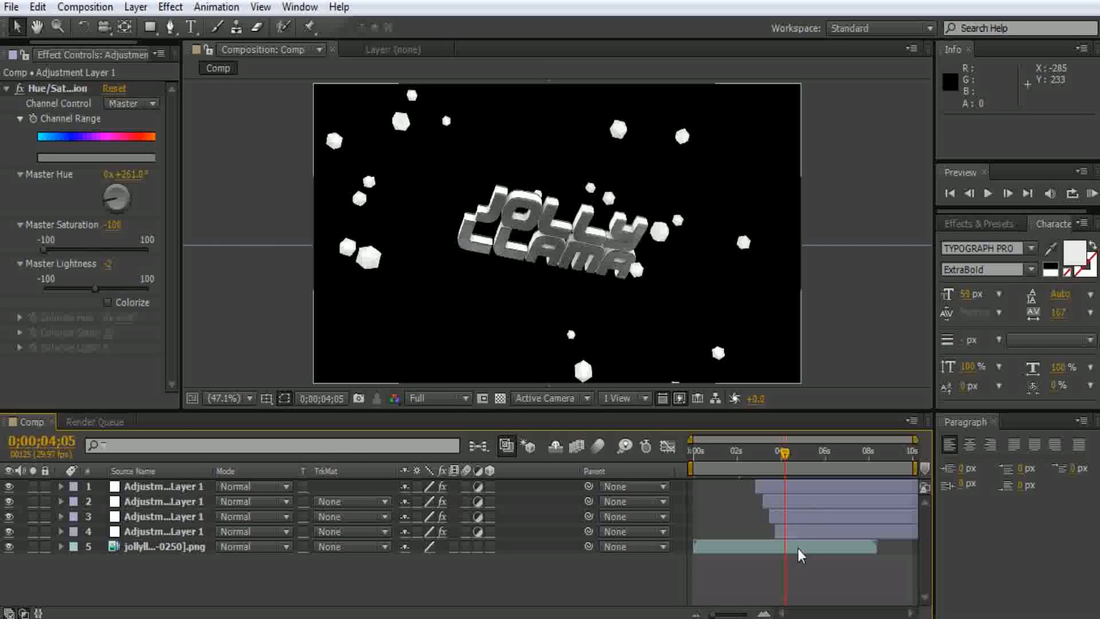
pyautogui.moveTo(845, 111)
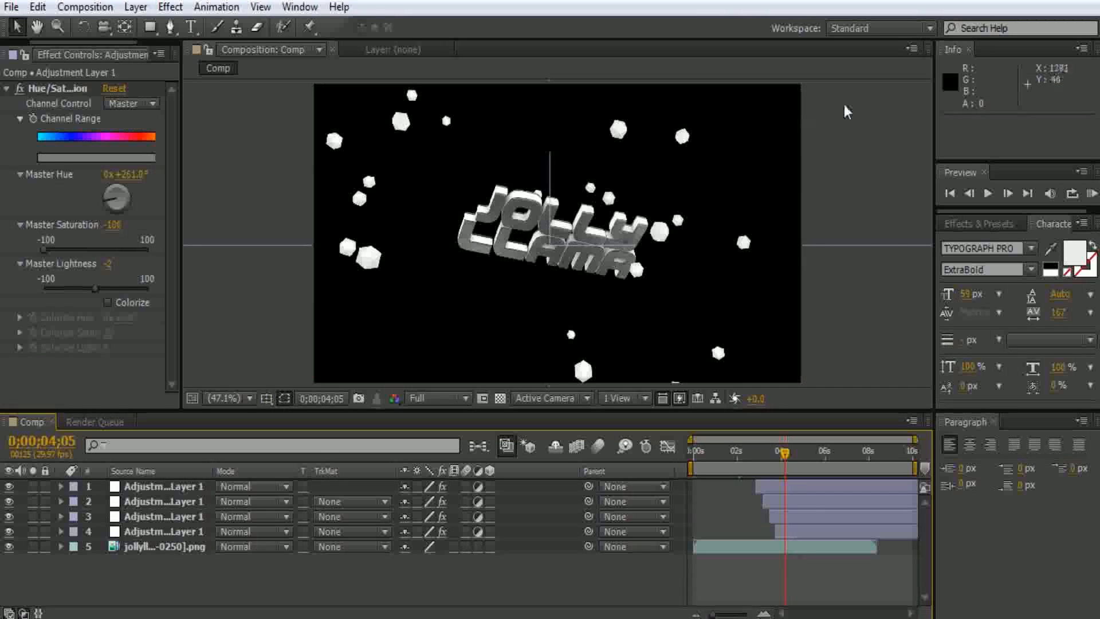